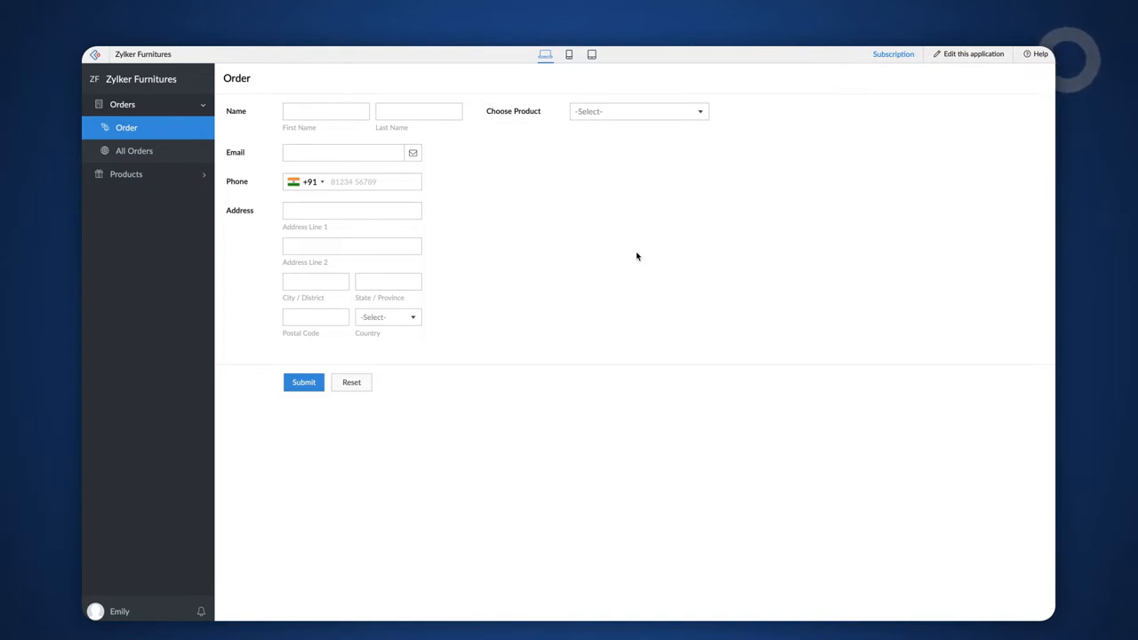
Preview the Order form's product choices and the Product form's Product and Image fields.
{"action": "left_click", "coordinate": [638, 110]}
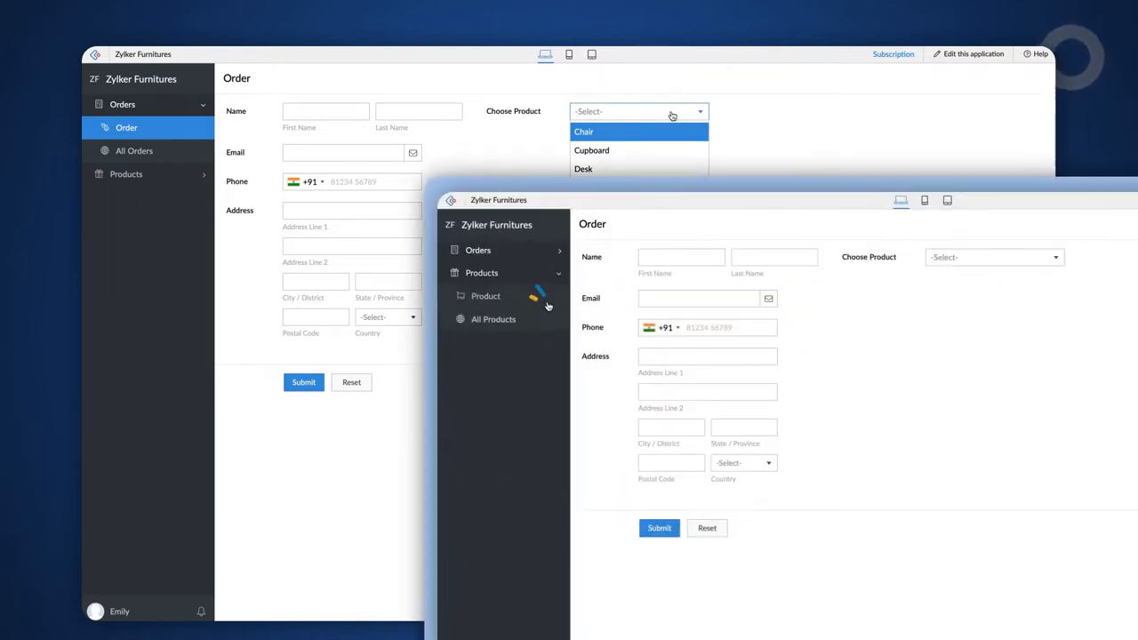
{"action": "left_click", "coordinate": [485, 295]}
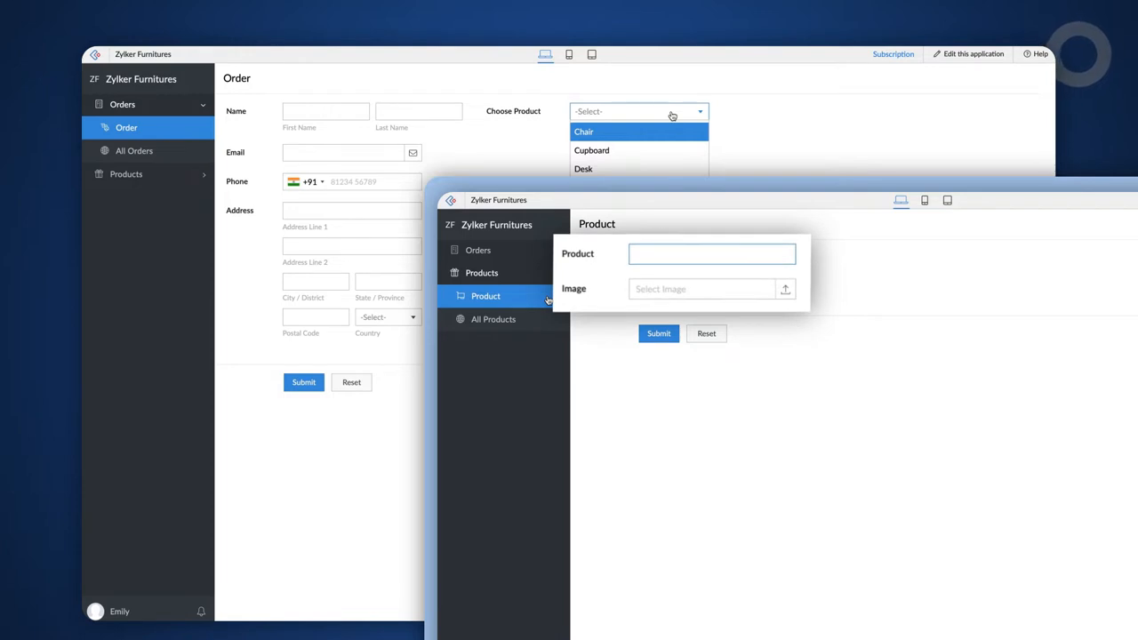
{"action": "left_click", "coordinate": [711, 253]}
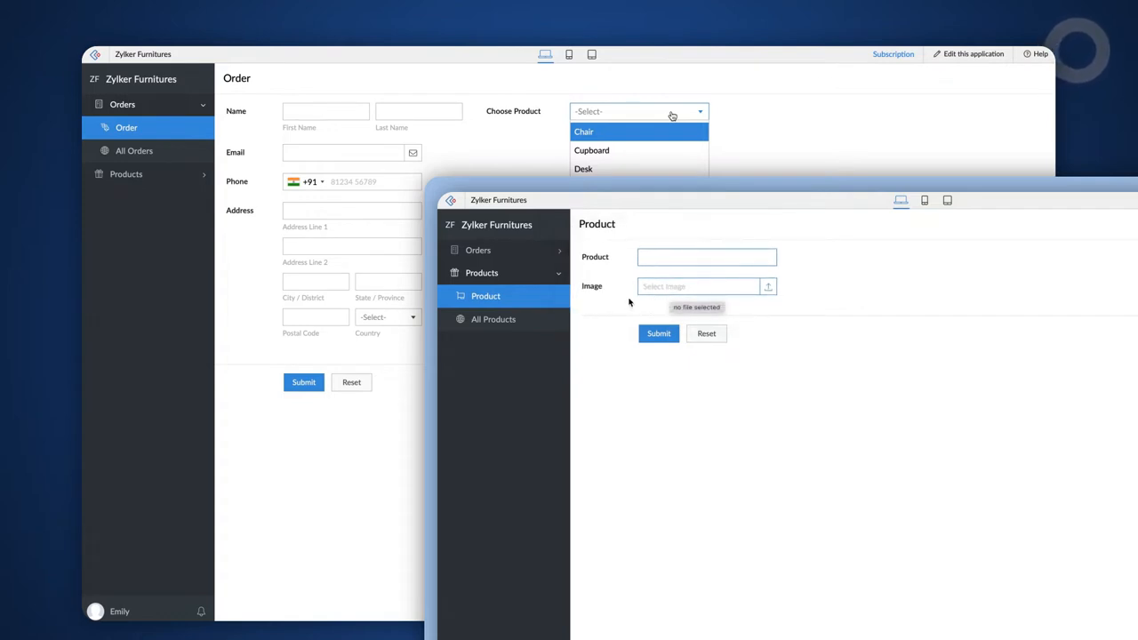
{"action": "left_click", "coordinate": [495, 320]}
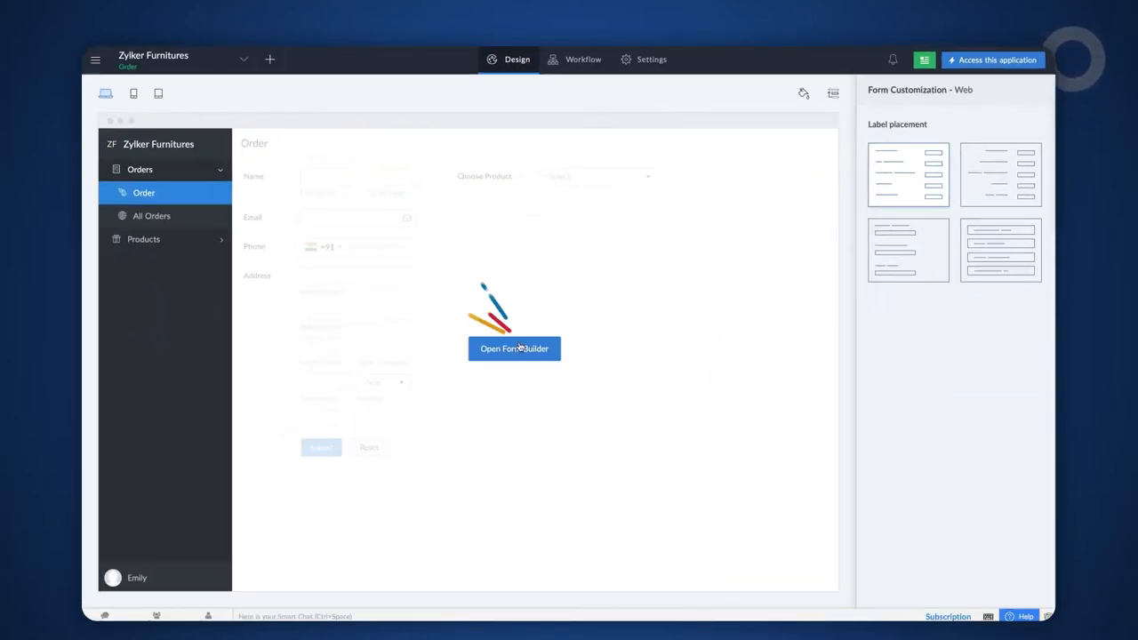
Add an Add Notes field reading 'Product Im...' under Choose Product on the Order form.
{"action": "left_click", "coordinate": [514, 346]}
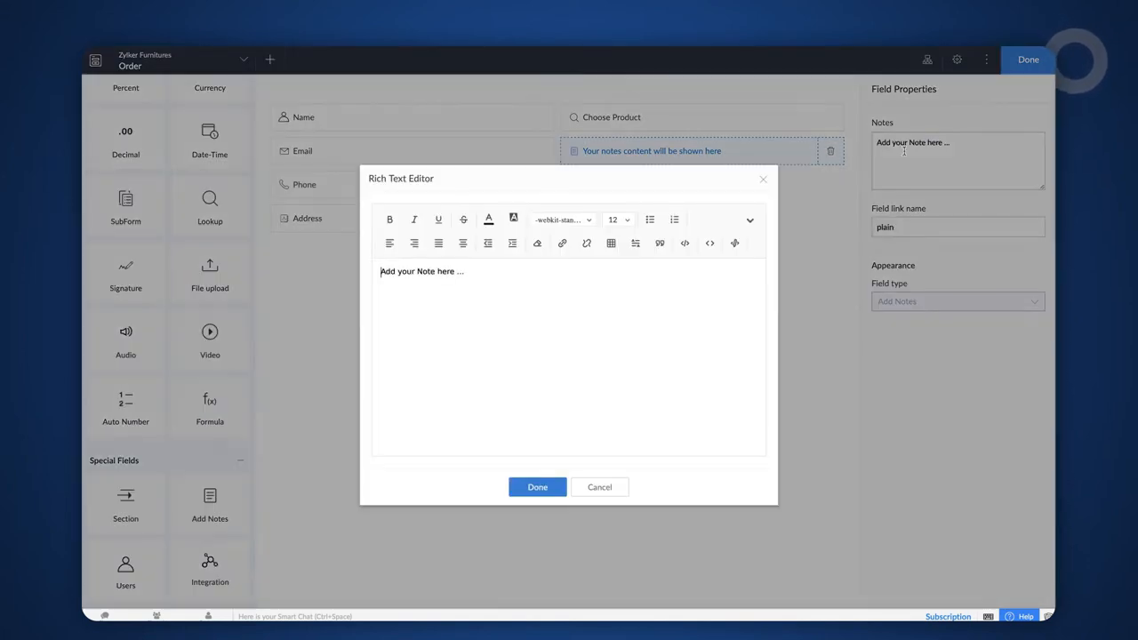
{"action": "type", "text": "Product Im"}
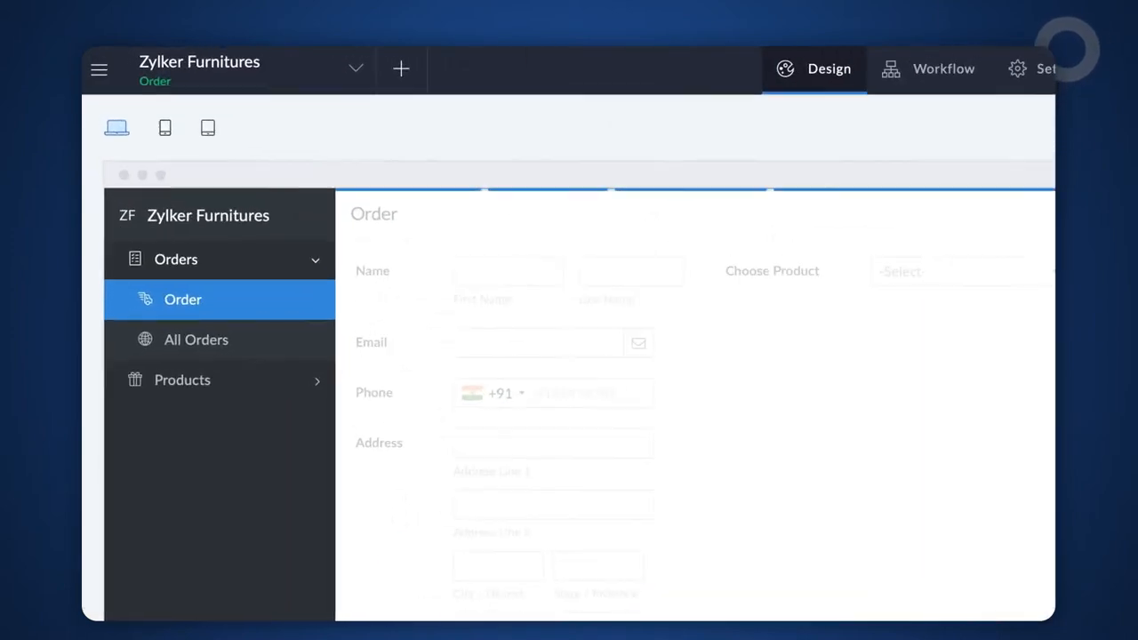
Start a new workflow for the Order form running when records are created or edited.
{"action": "left_click", "coordinate": [401, 68]}
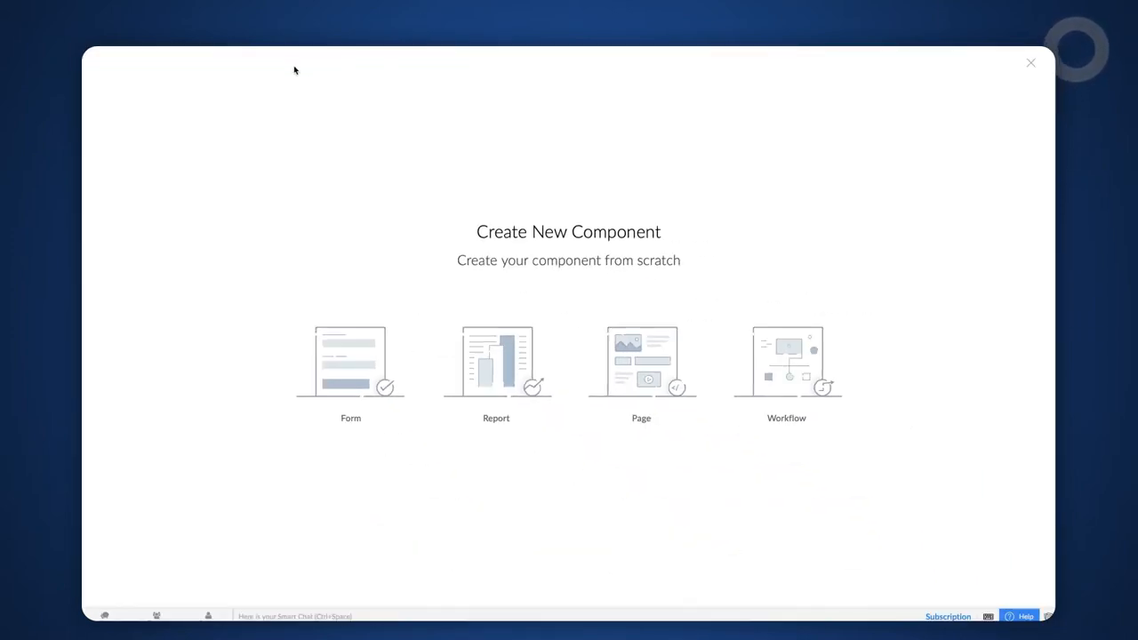
{"action": "left_click", "coordinate": [786, 368]}
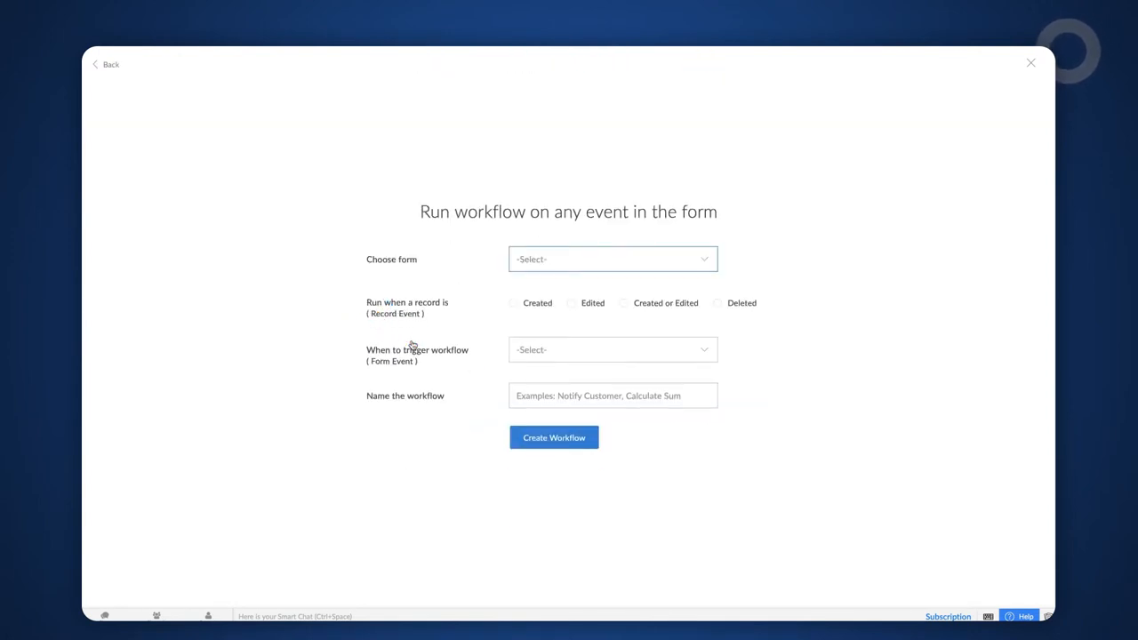
{"action": "left_click", "coordinate": [612, 260]}
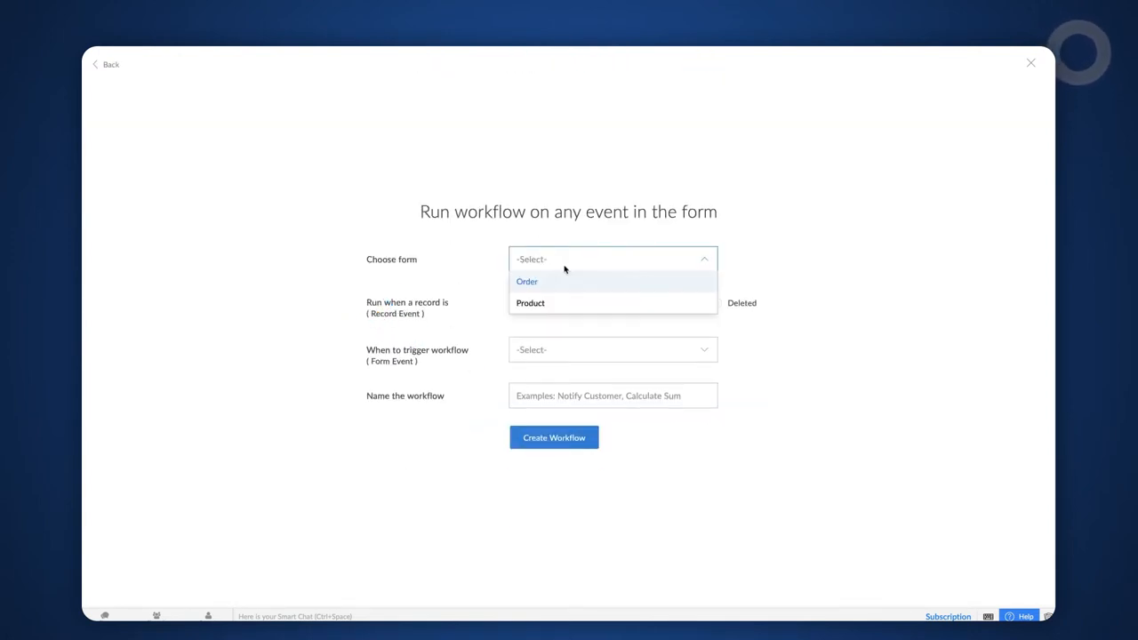
{"action": "left_click", "coordinate": [526, 281]}
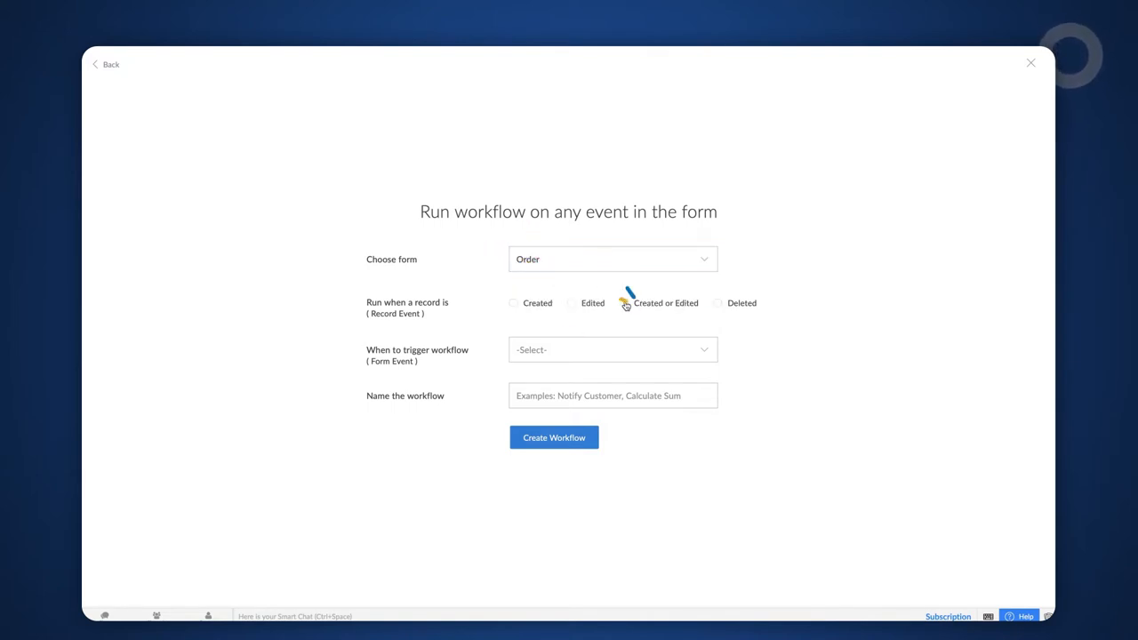
{"action": "left_click", "coordinate": [625, 303]}
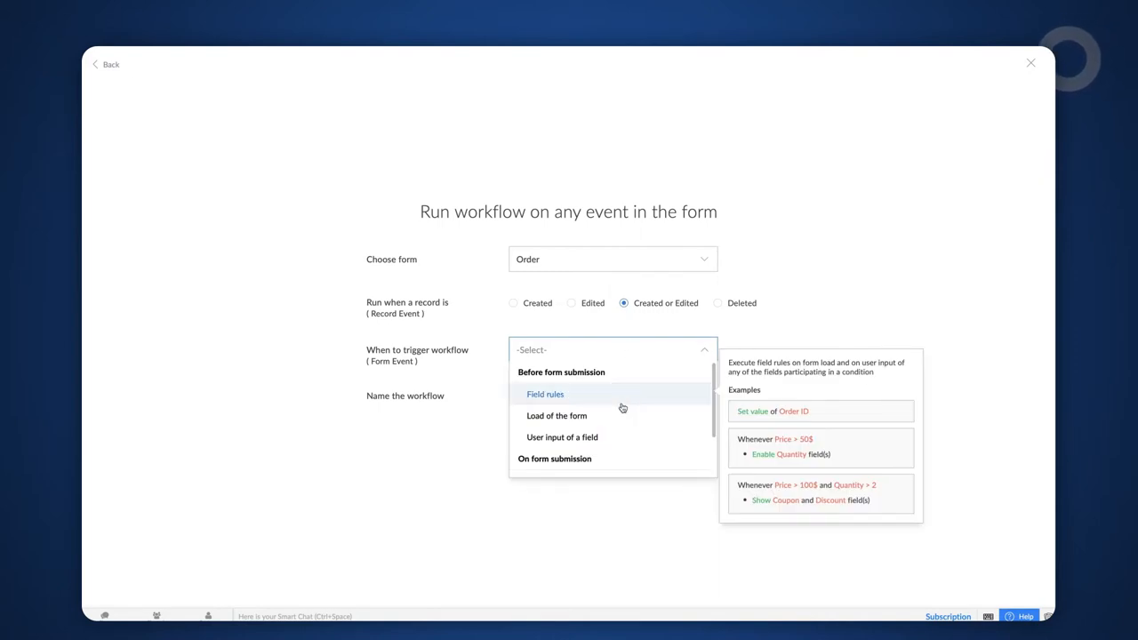
Trigger it on user input of Choose Product and name it Display Image.
{"action": "left_click", "coordinate": [562, 437]}
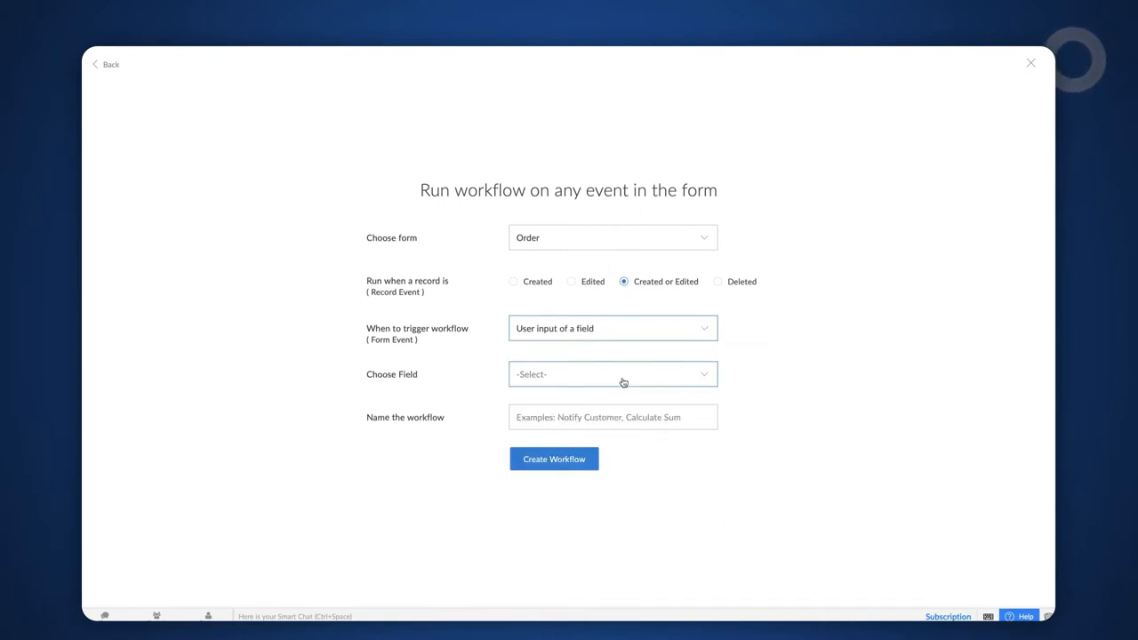
{"action": "left_click", "coordinate": [611, 373]}
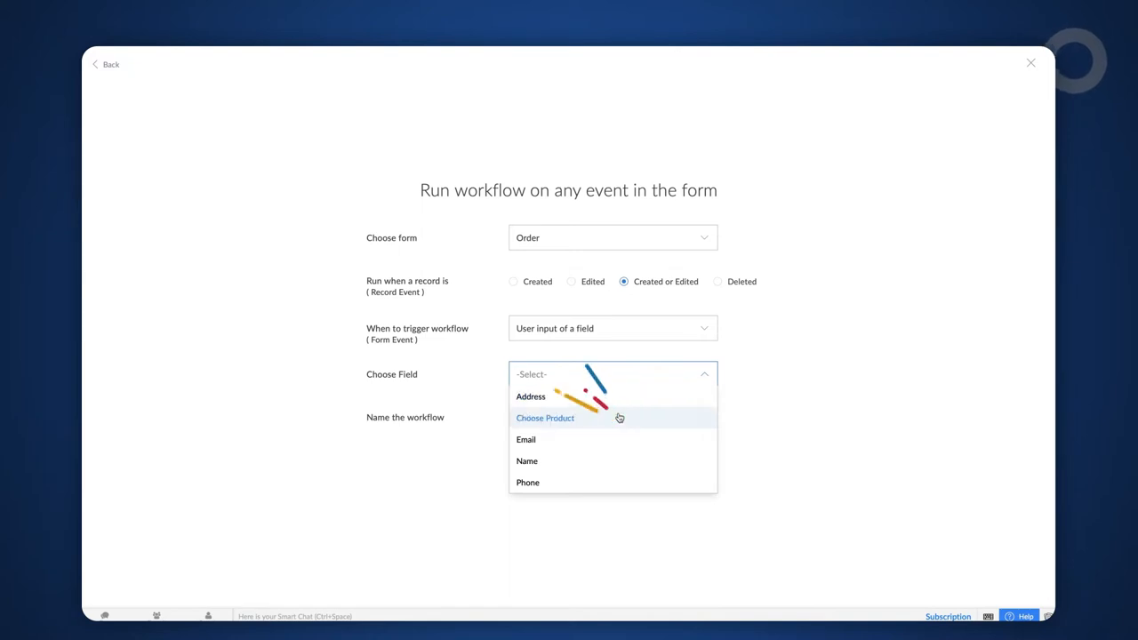
{"action": "left_click", "coordinate": [544, 418]}
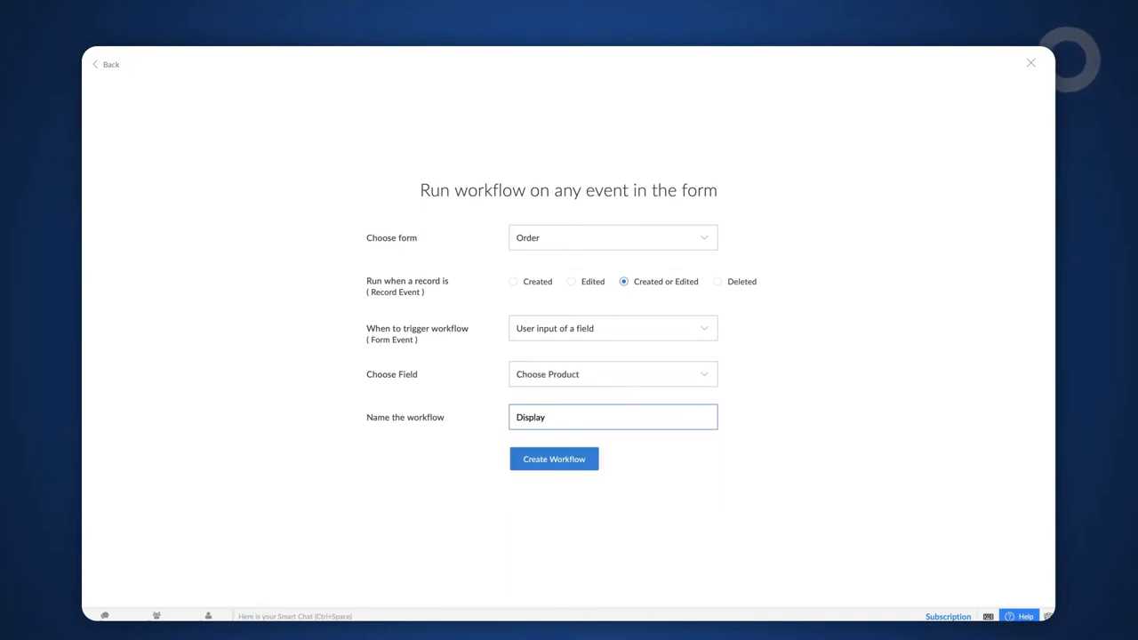
{"action": "type", "text": "Image"}
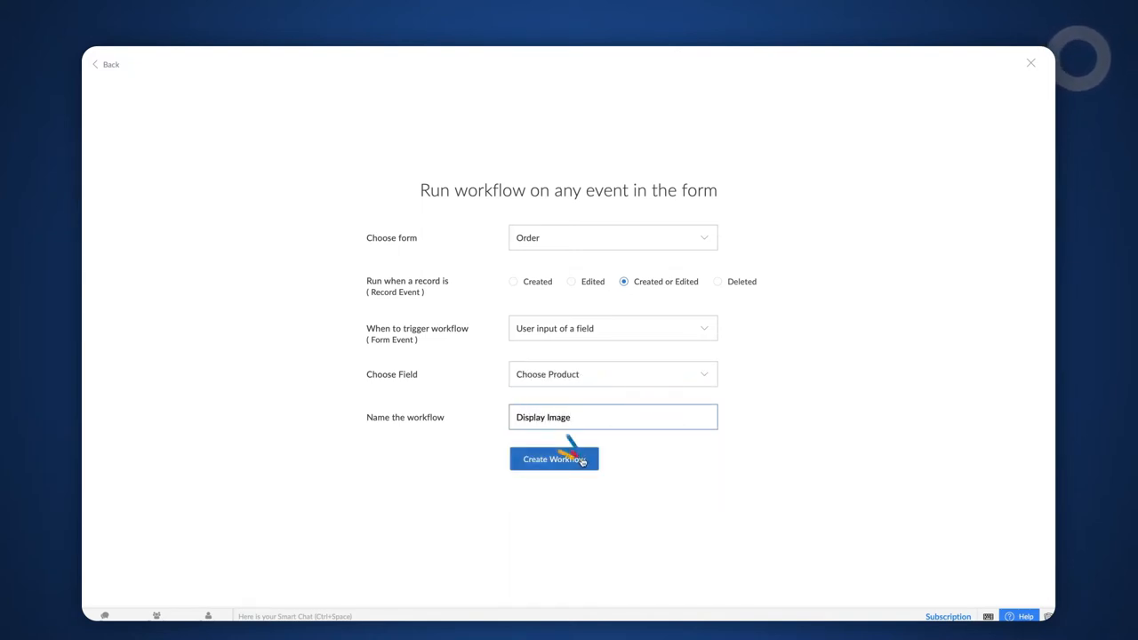
Add a Deluge action: displayimg = Product[ID == input.Choose_Product].Image;.
{"action": "left_click", "coordinate": [554, 459]}
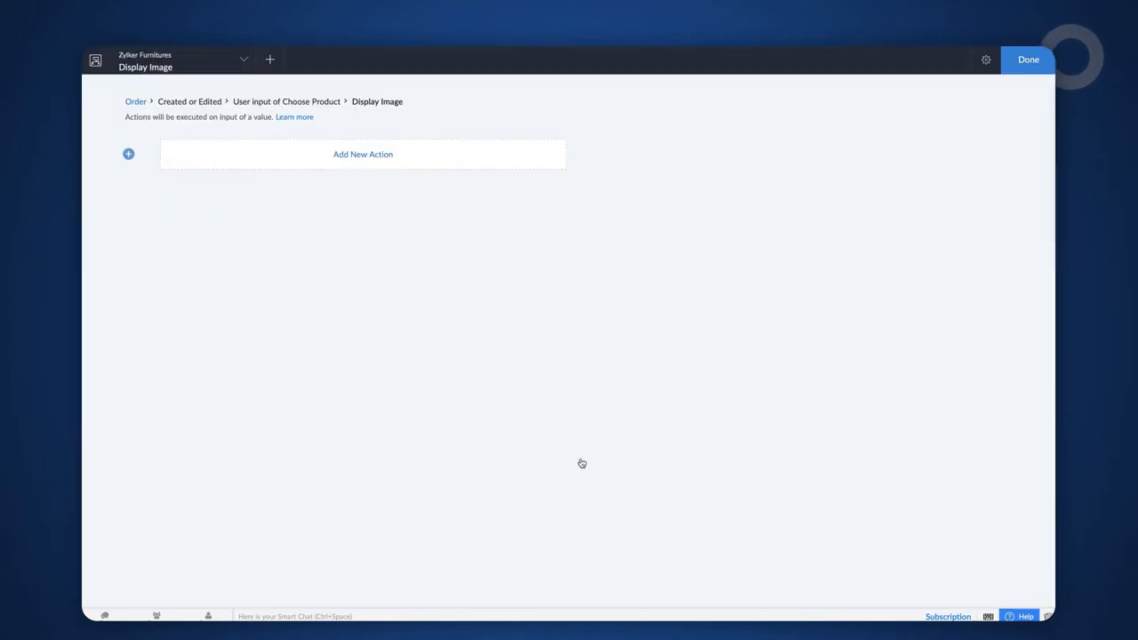
{"action": "left_click", "coordinate": [363, 153]}
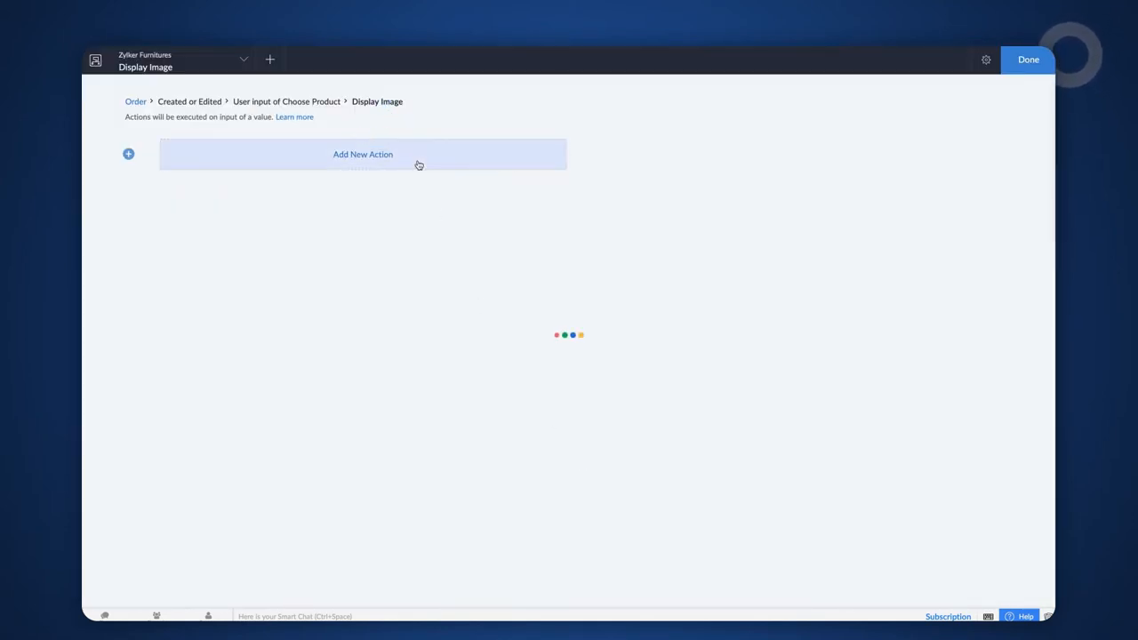
{"action": "left_click", "coordinate": [363, 153]}
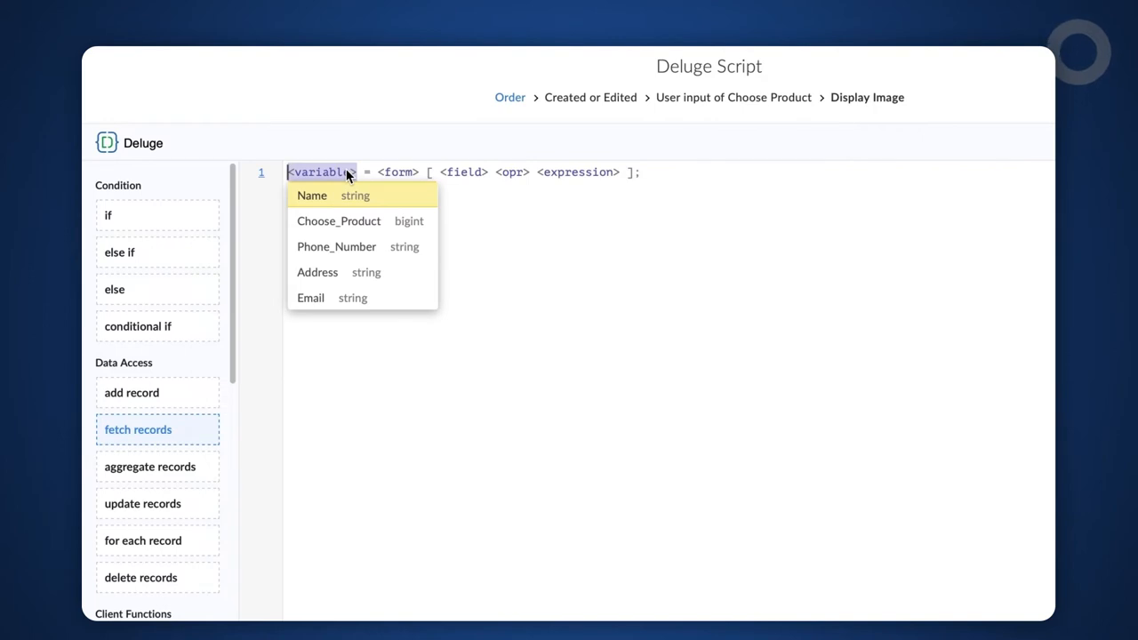
{"action": "type", "text": "displayimg"}
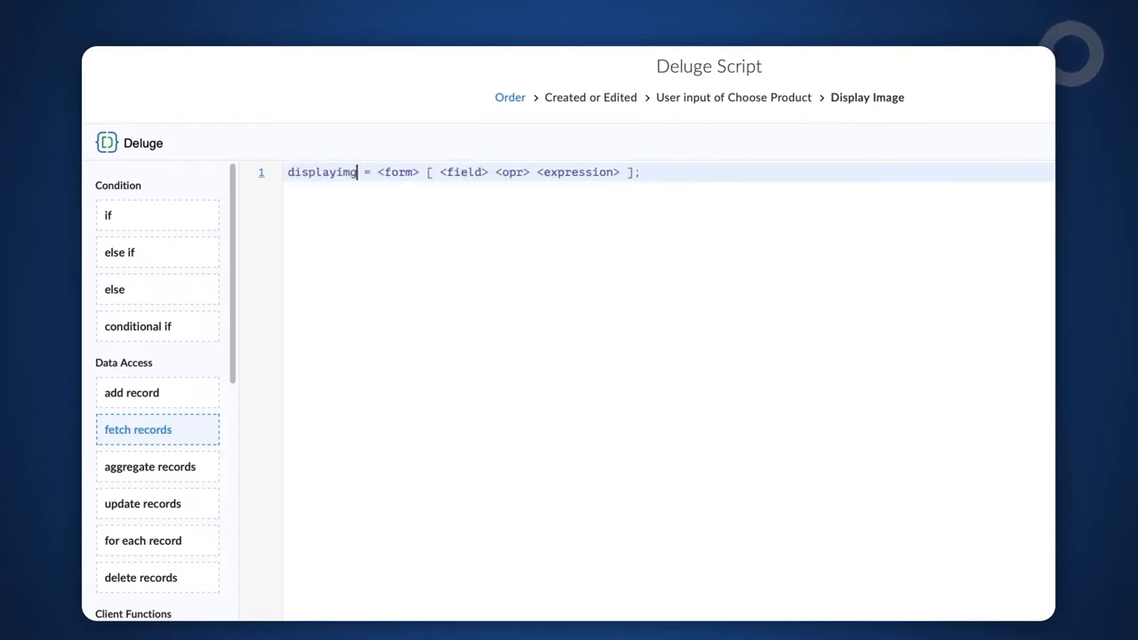
{"action": "left_click", "coordinate": [398, 171]}
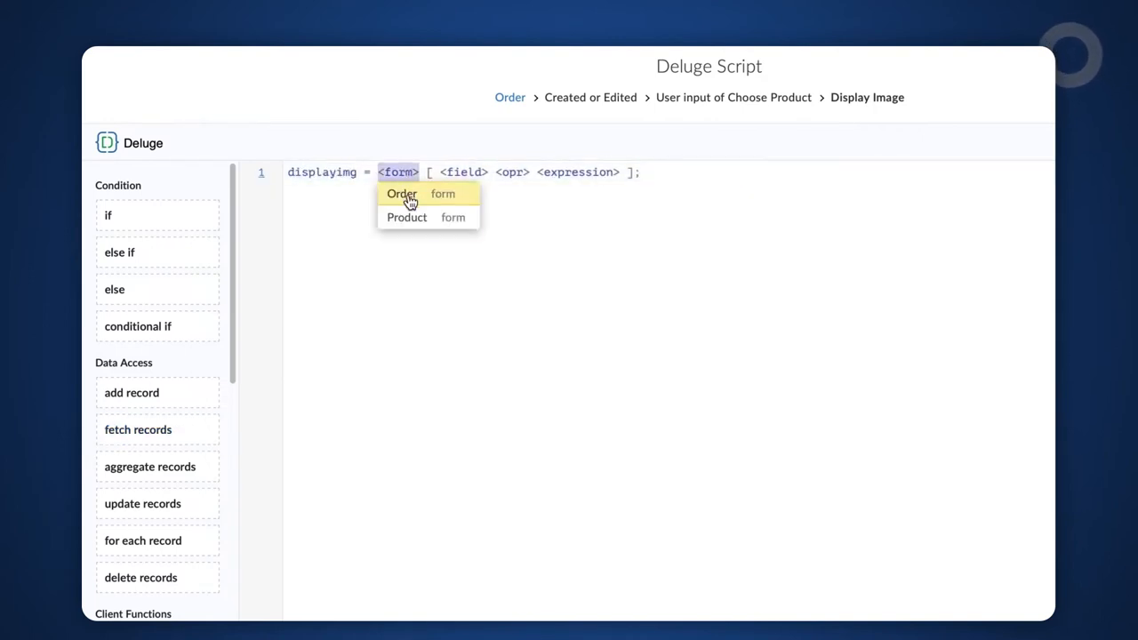
{"action": "left_click", "coordinate": [405, 216]}
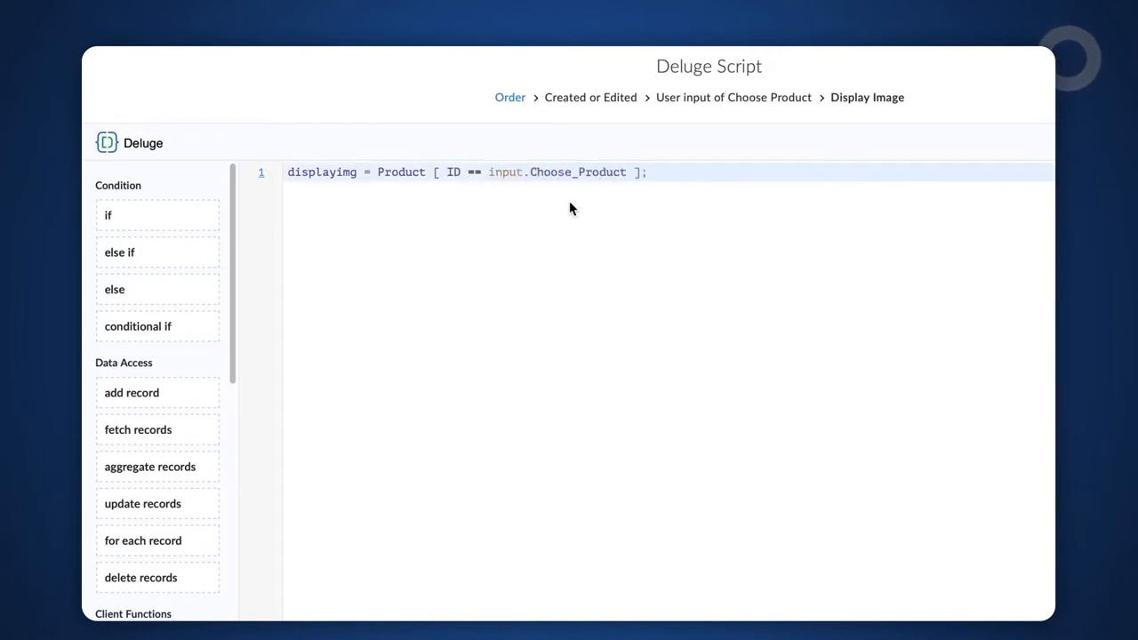
{"action": "type", "text": ".Image"}
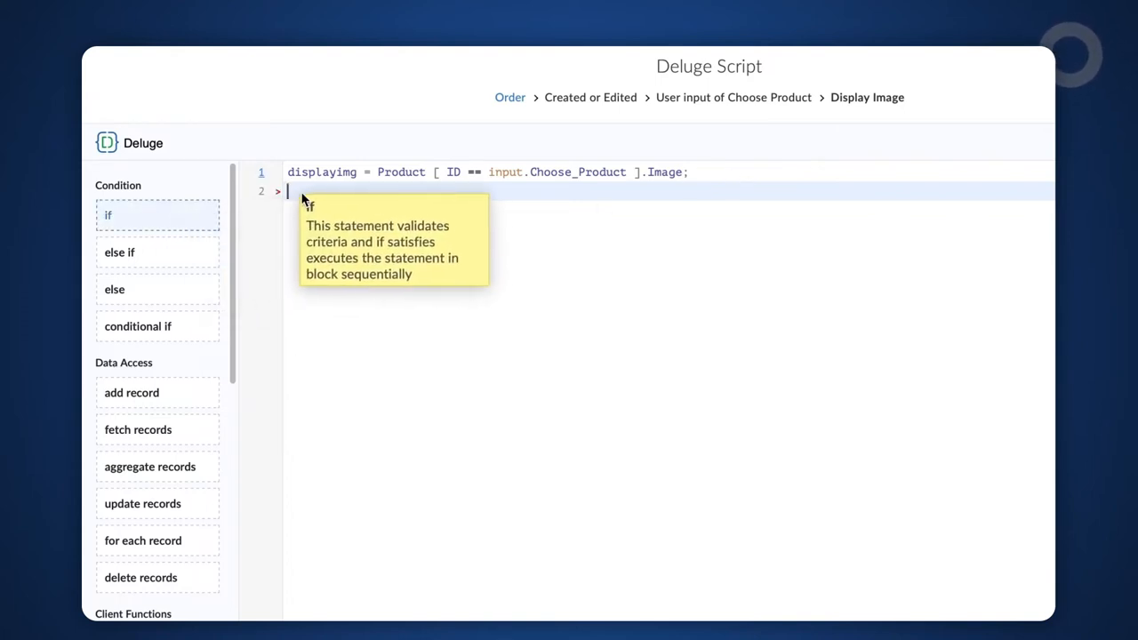
Add an if block testing displayimg != null with a blank line inside.
{"action": "left_click", "coordinate": [107, 215]}
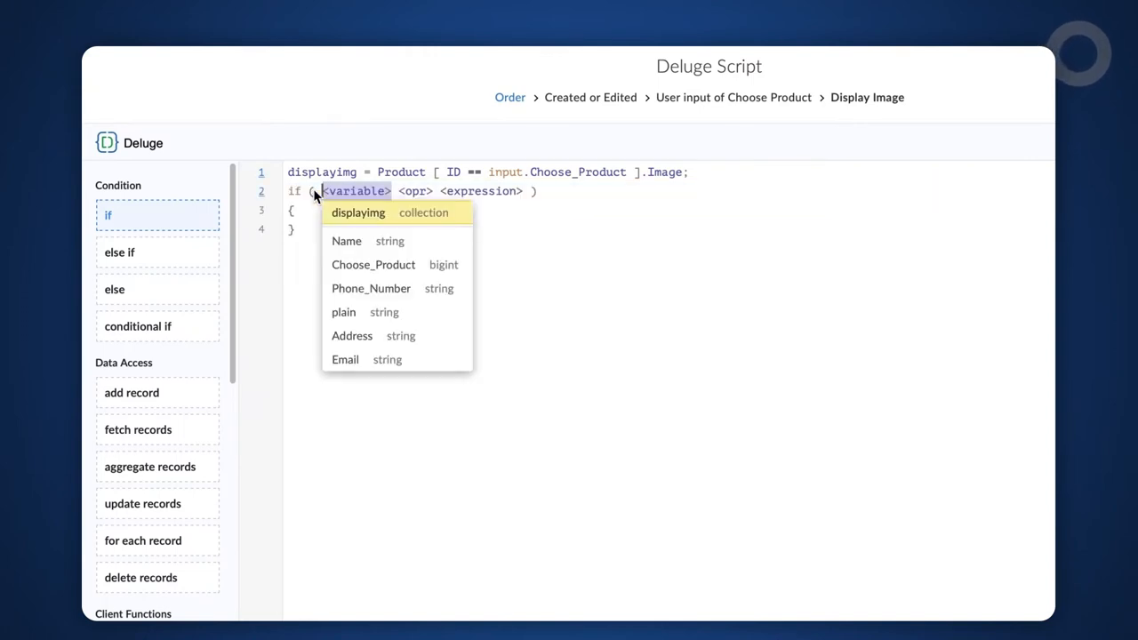
{"action": "left_click", "coordinate": [357, 213]}
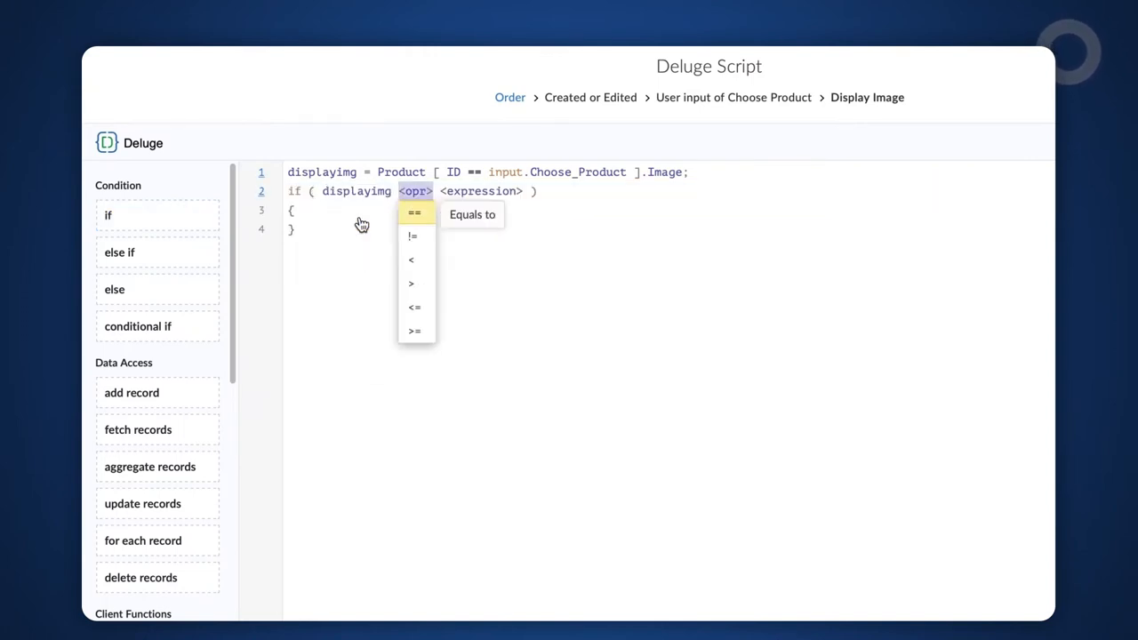
{"action": "left_click", "coordinate": [412, 235]}
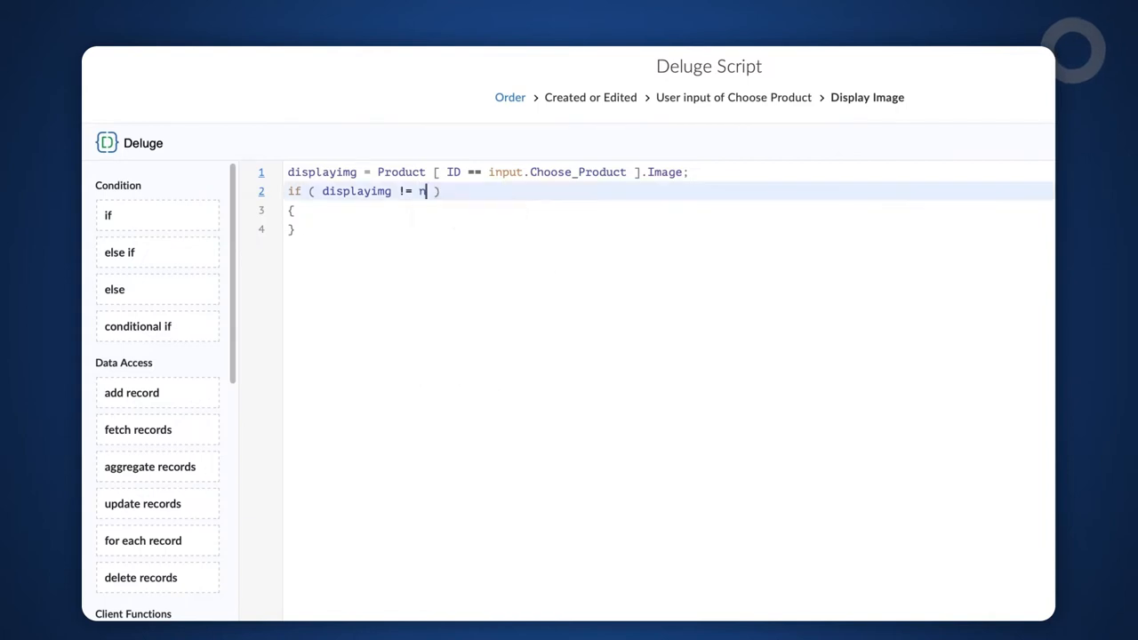
{"action": "type", "text": "ull"}
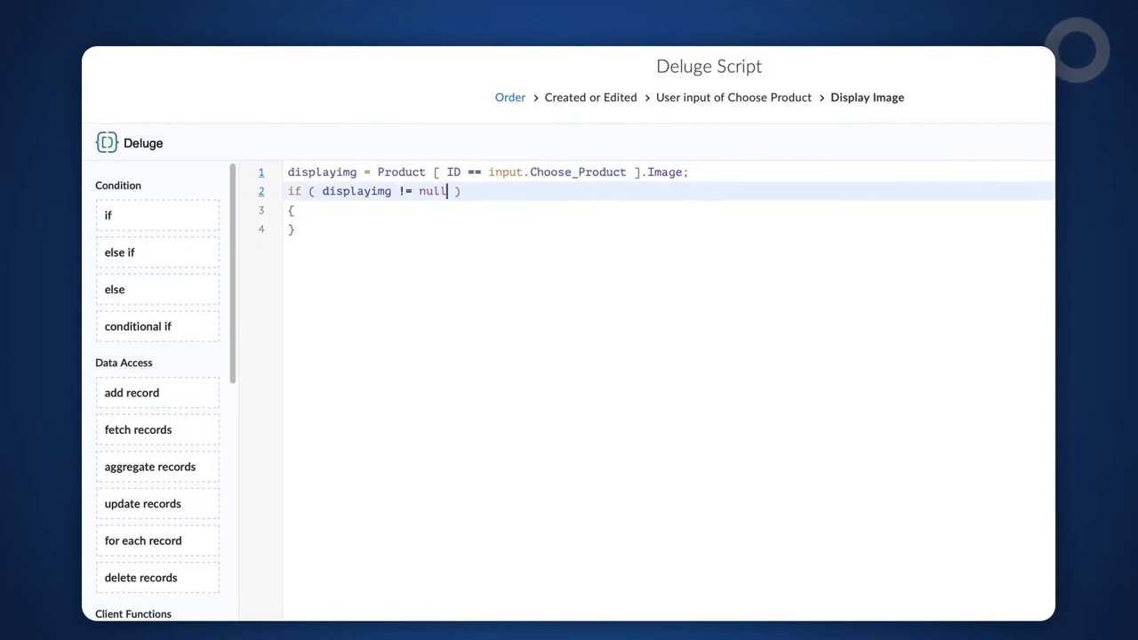
{"action": "left_click", "coordinate": [450, 210]}
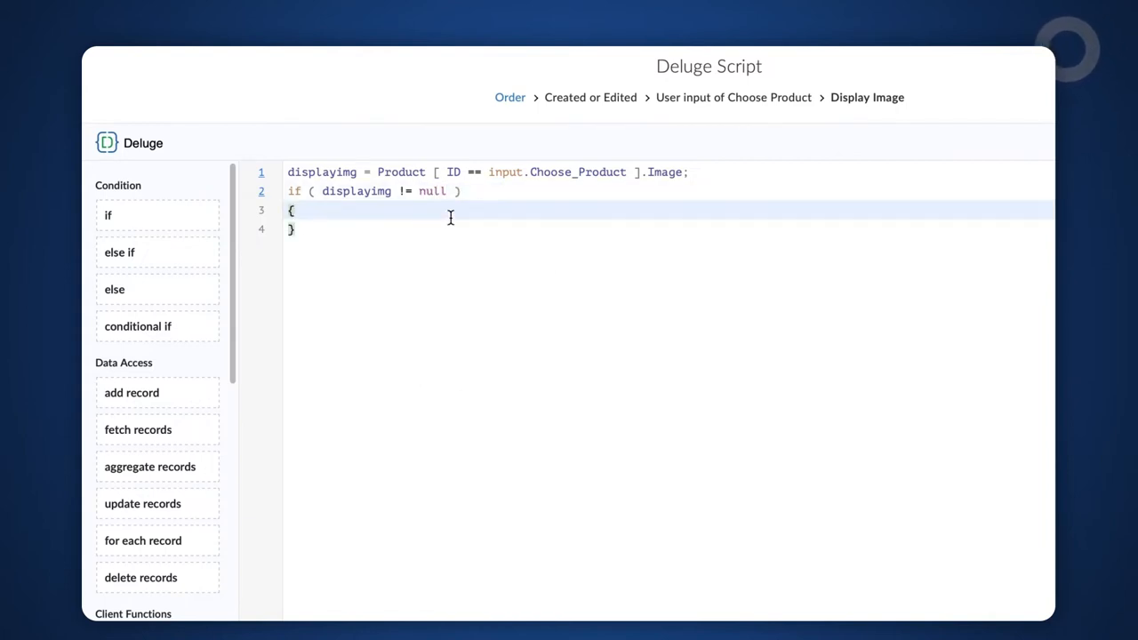
{"action": "key", "text": "Enter"}
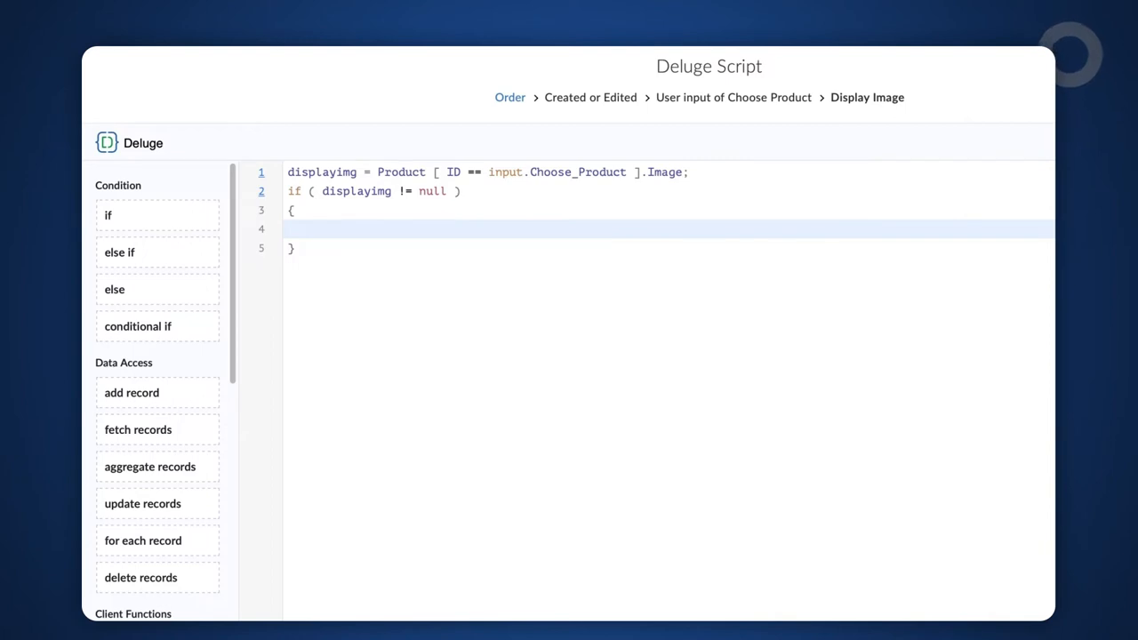
{"action": "left_click", "coordinate": [314, 230]}
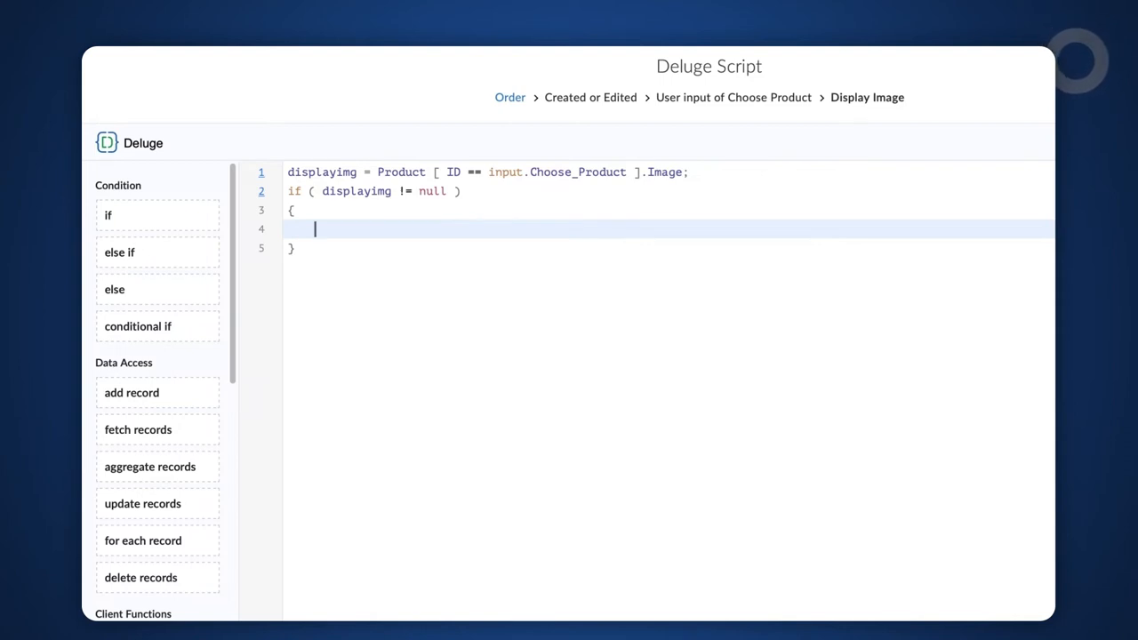
Write displayimg = displayimg.replaceAll("/sharedBy/appLinkName/",zoho.appuri); inside the if block.
{"action": "type", "text": "displayimg"}
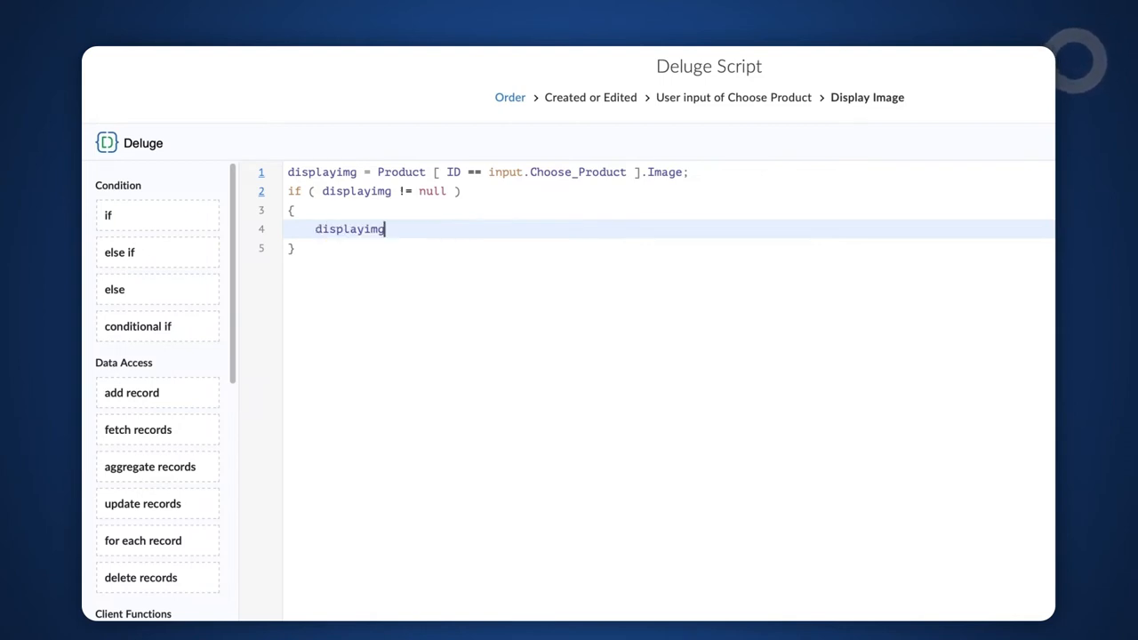
{"action": "type", "text": "= displayimg"}
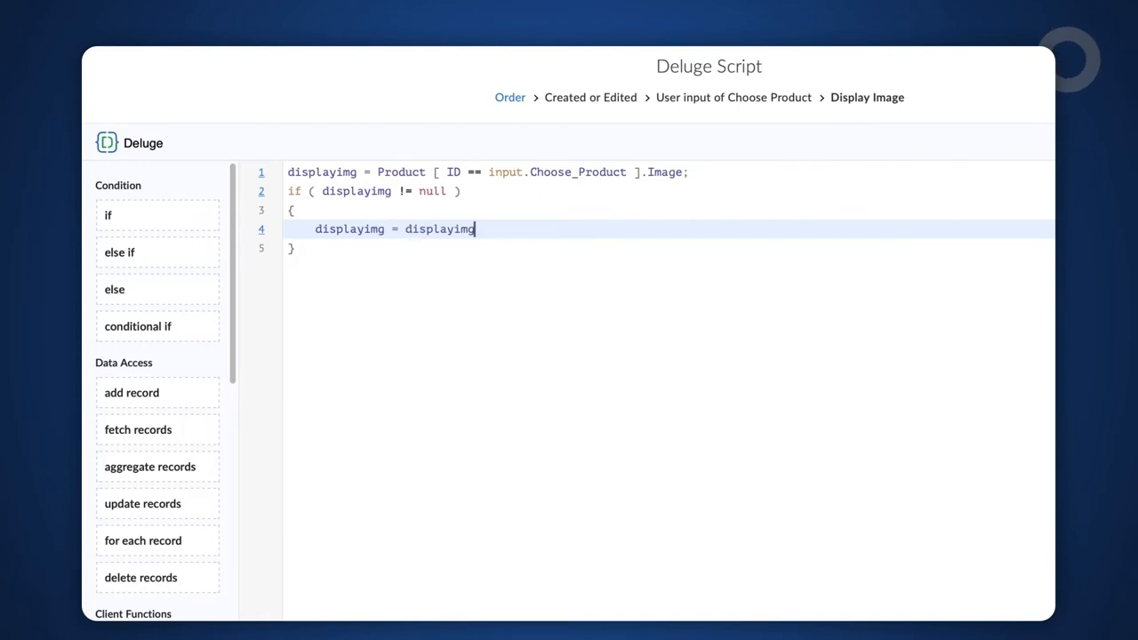
{"action": "type", "text": ".replaceAll()"}
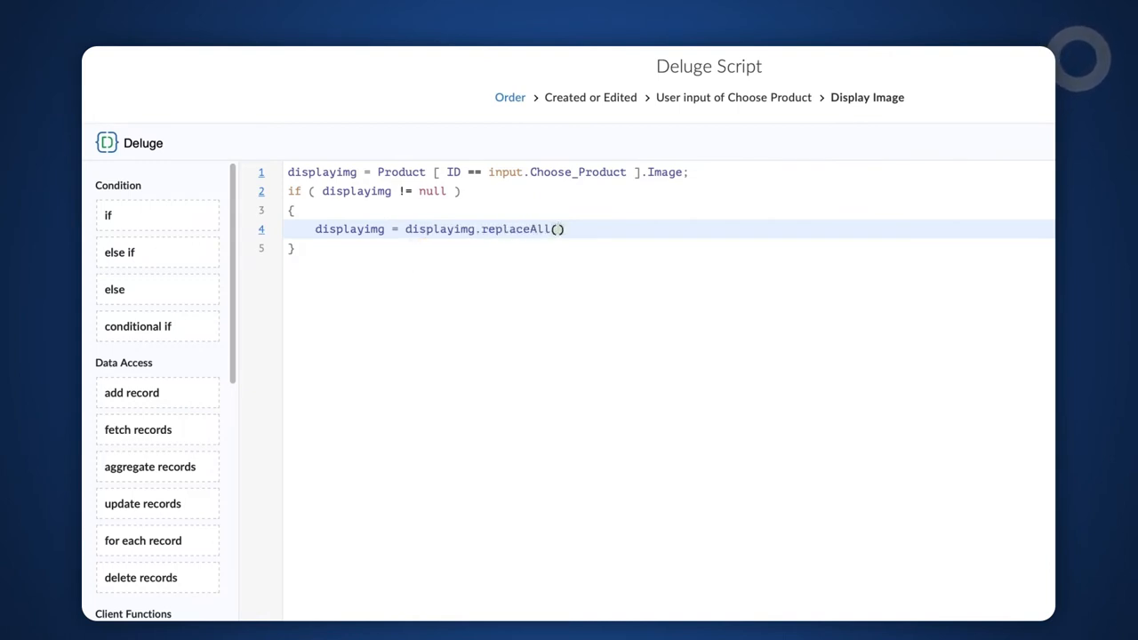
{"action": "type", "text": "\"/sharedBy\""}
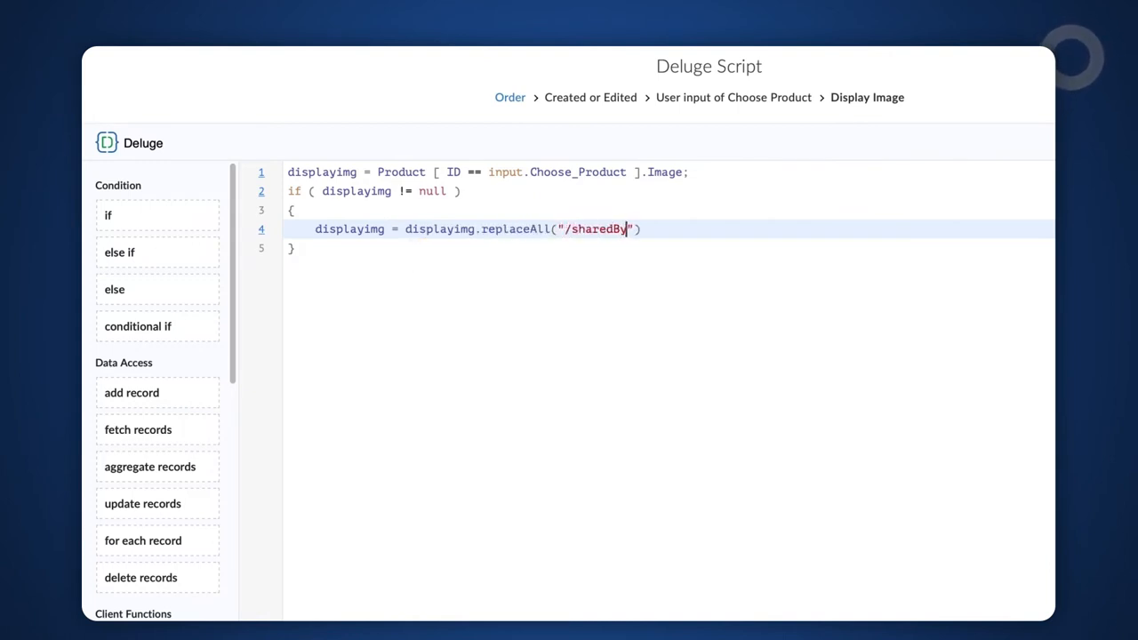
{"action": "type", "text": "/appLinkName"}
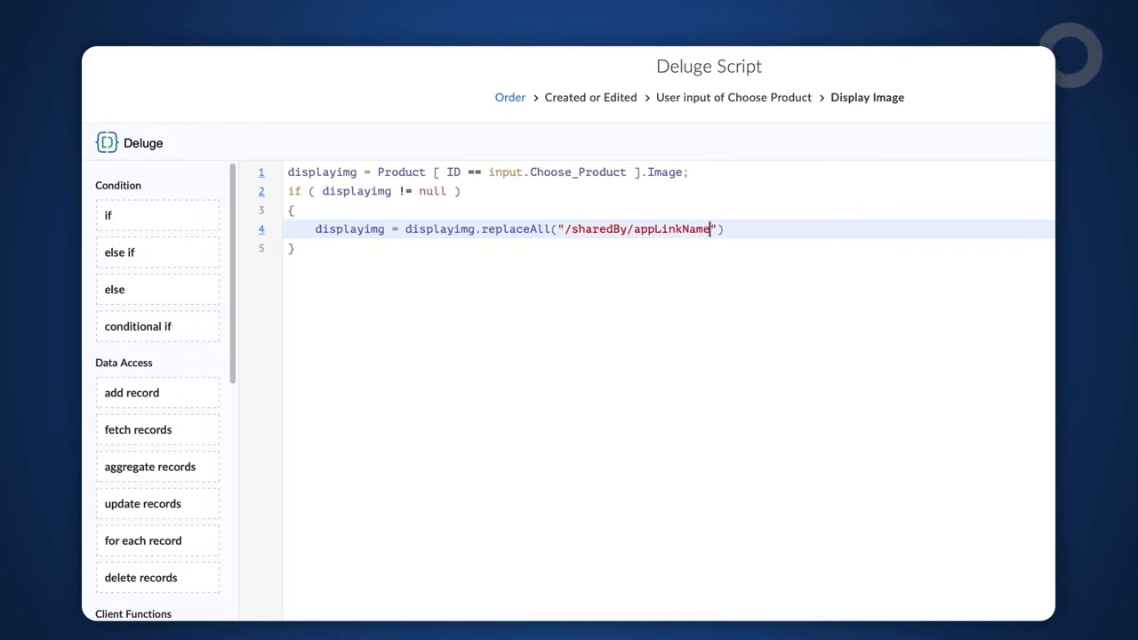
{"action": "type", "text": "/\",zoho.appuri"}
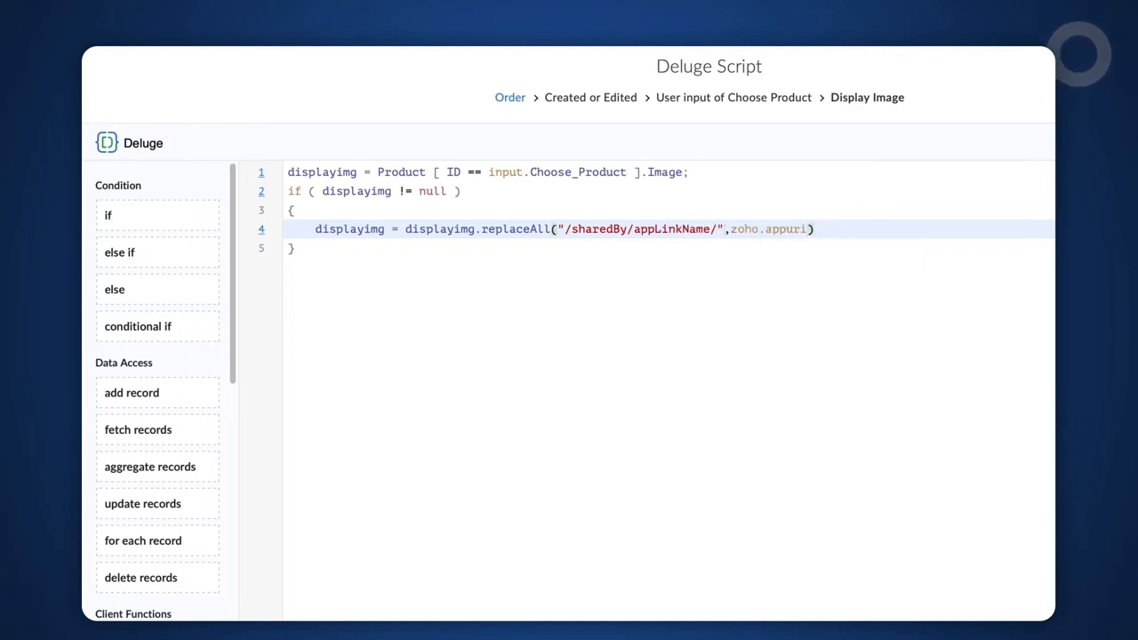
{"action": "type", "text": ";"}
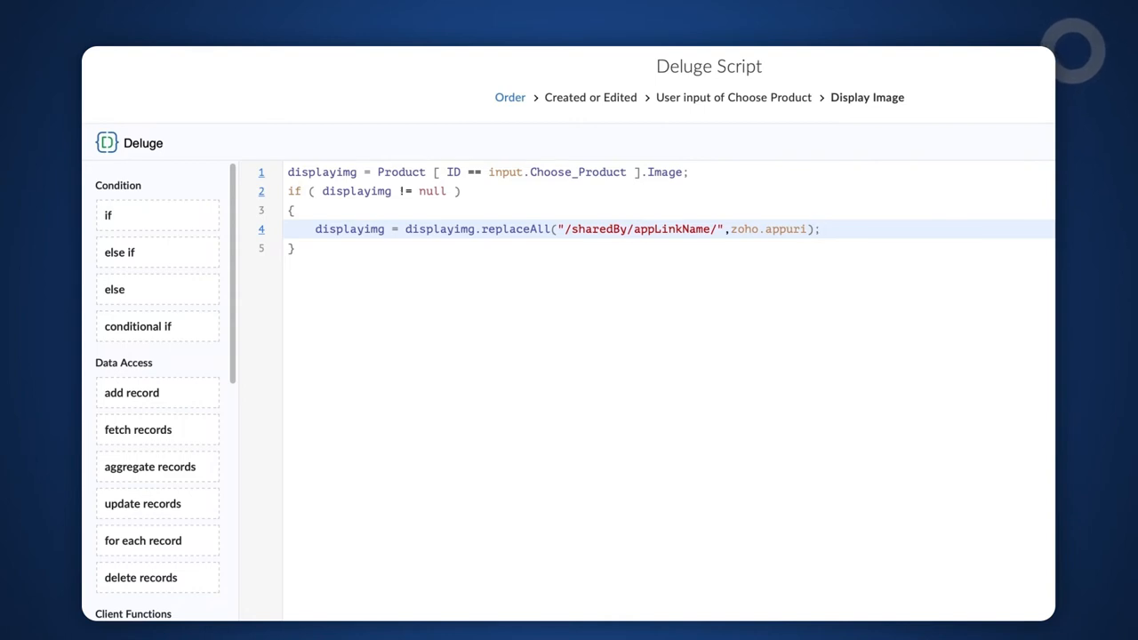
{"action": "left_click", "coordinate": [820, 228]}
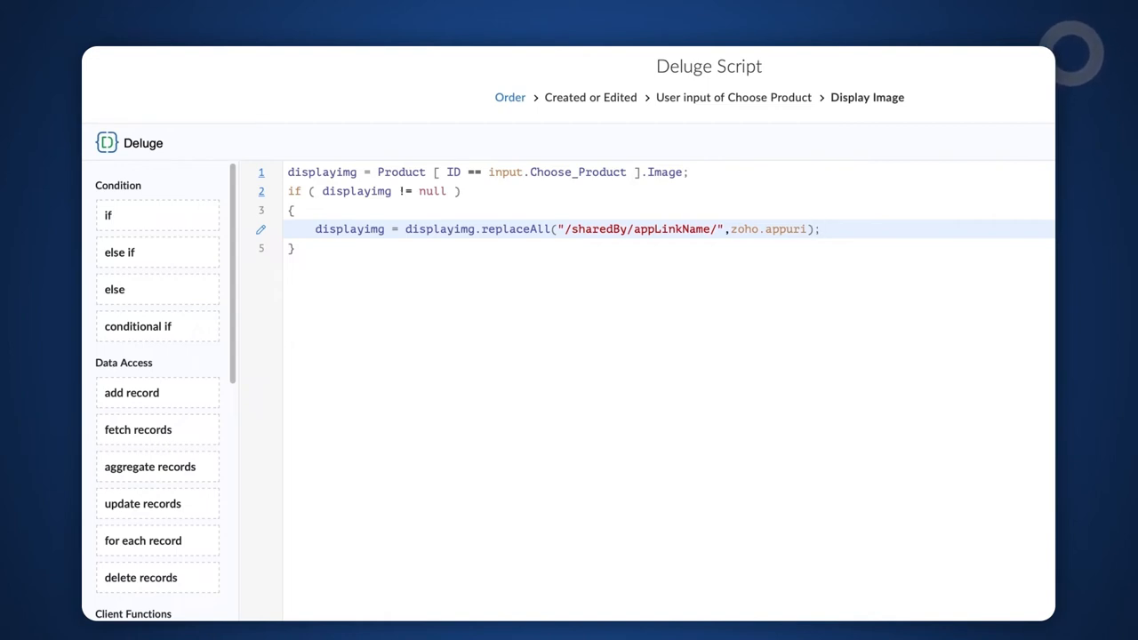
Write a line replacing "viewLinkName" with "All_Products" in displayimg.
{"action": "type", "text": "di"}
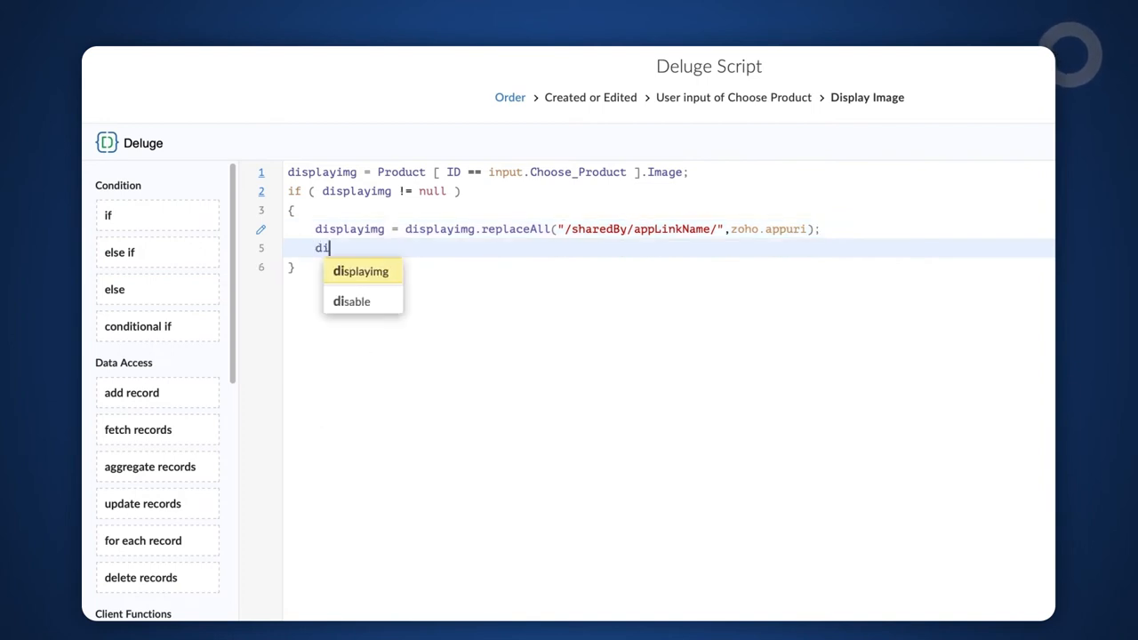
{"action": "left_click", "coordinate": [360, 271]}
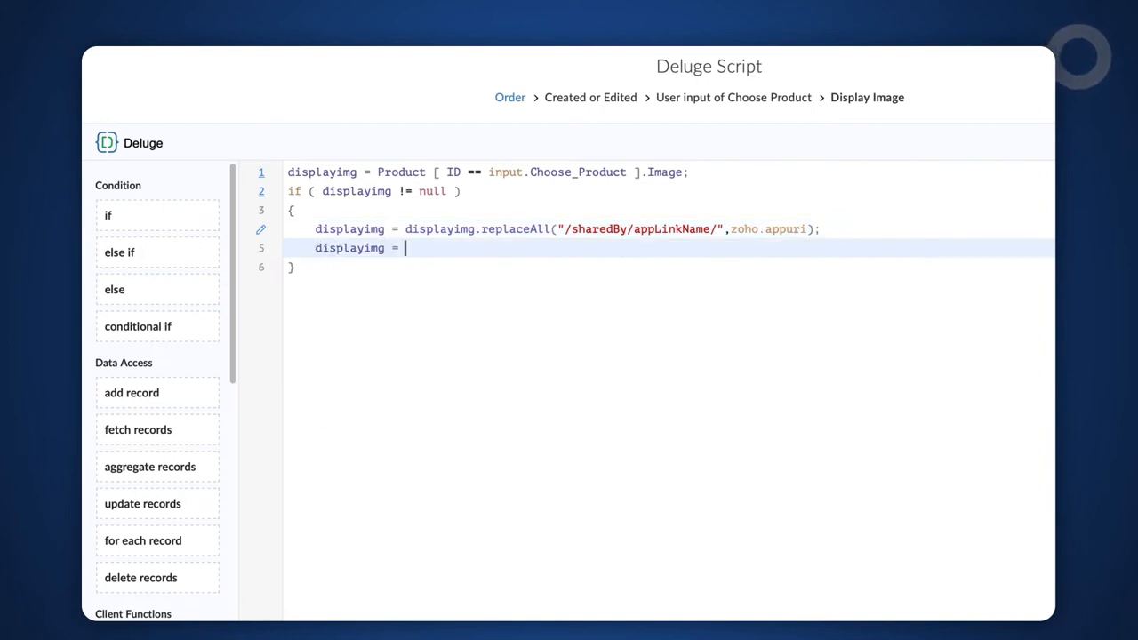
{"action": "type", "text": "displayimg.replaceAll(\"viewLink"}
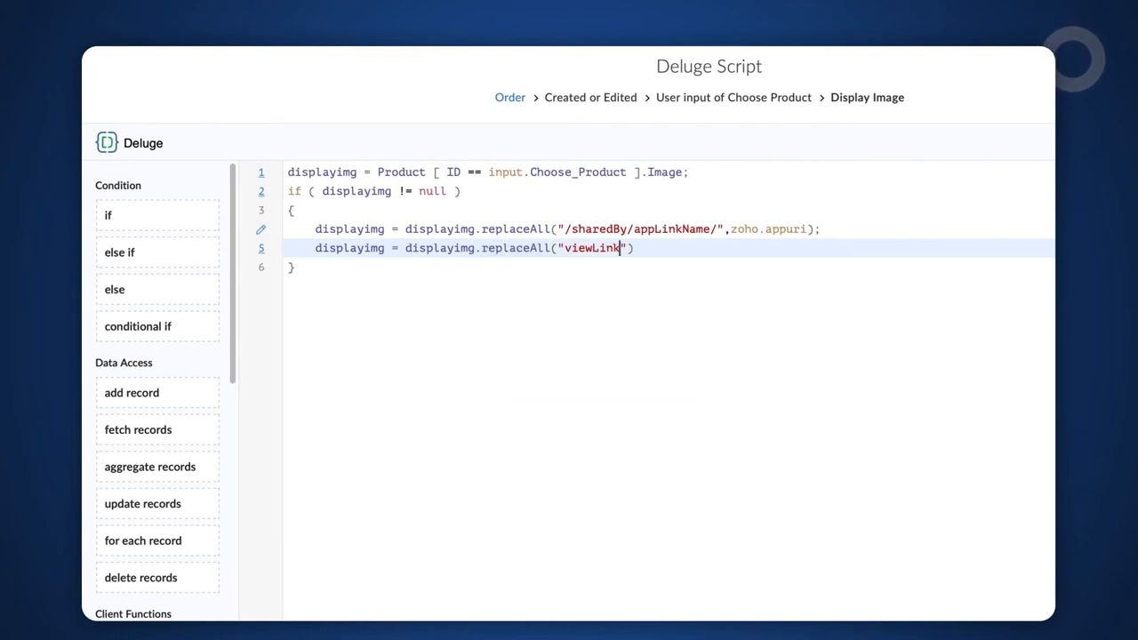
{"action": "type", "text": "Name\",\"All_Products"}
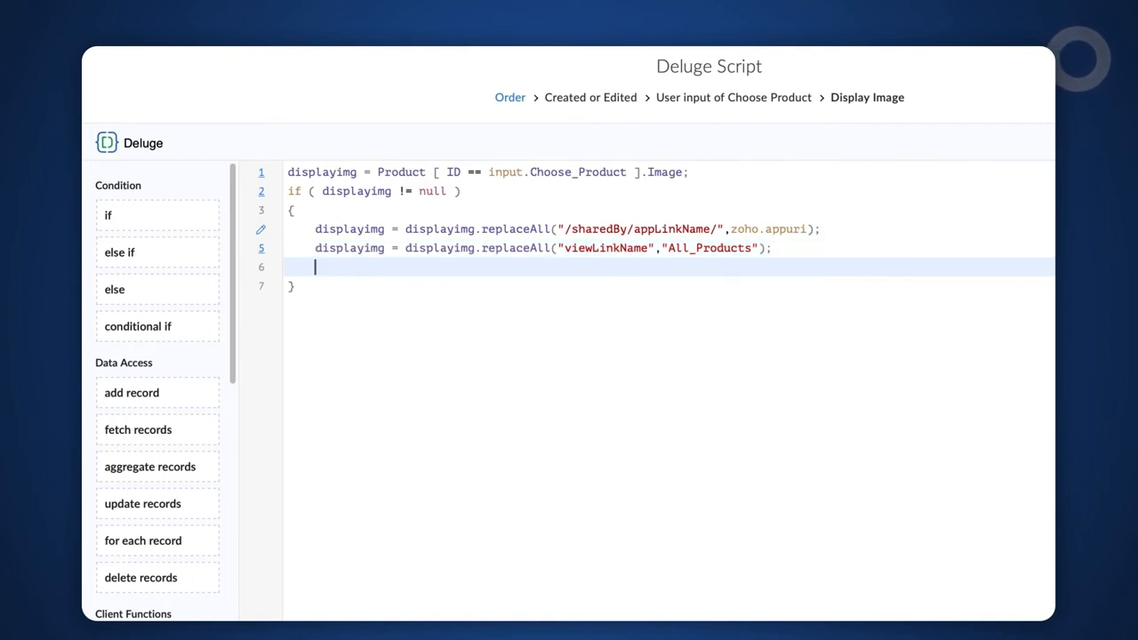
Write a line replacing "fieldName" with "Image" in displayimg.
{"action": "type", "text": "displayimg ="}
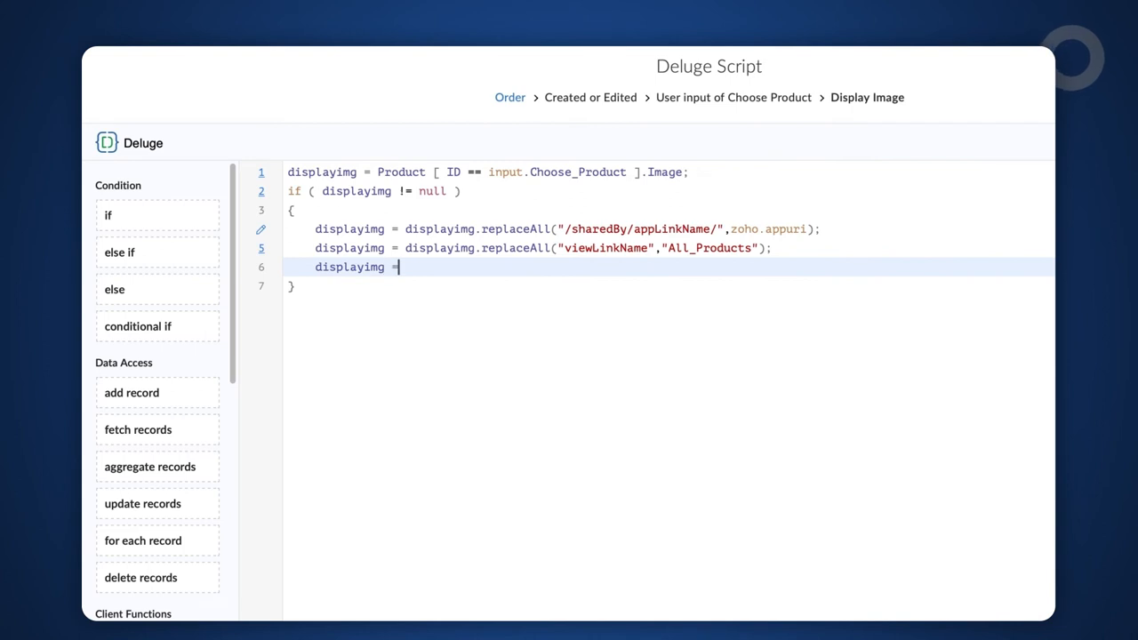
{"action": "type", "text": ".replac"}
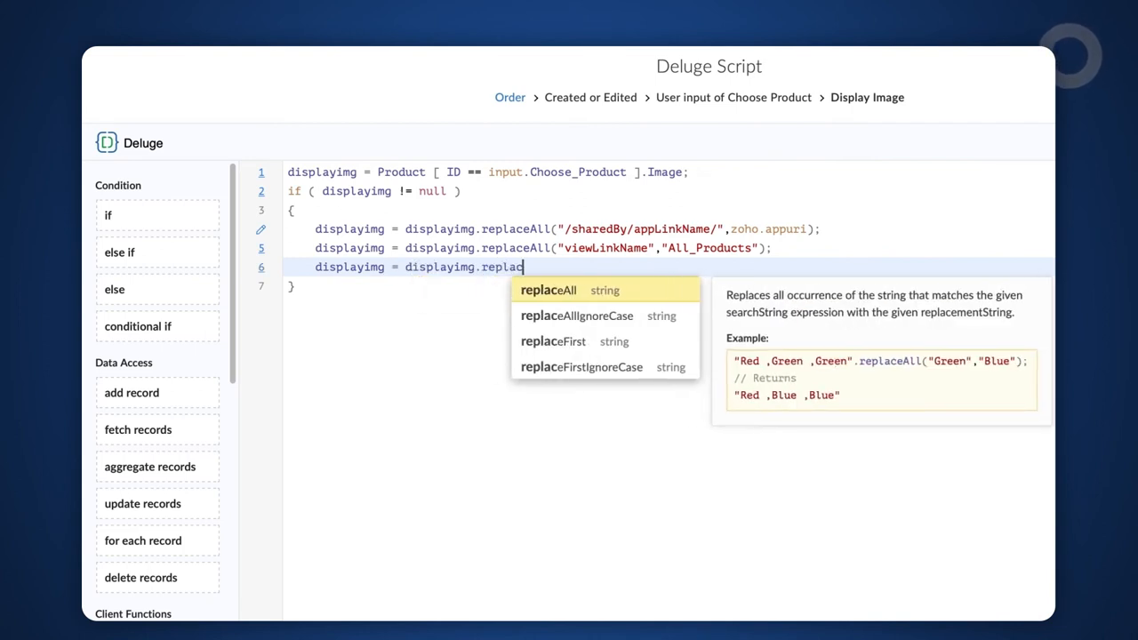
{"action": "left_click", "coordinate": [548, 290]}
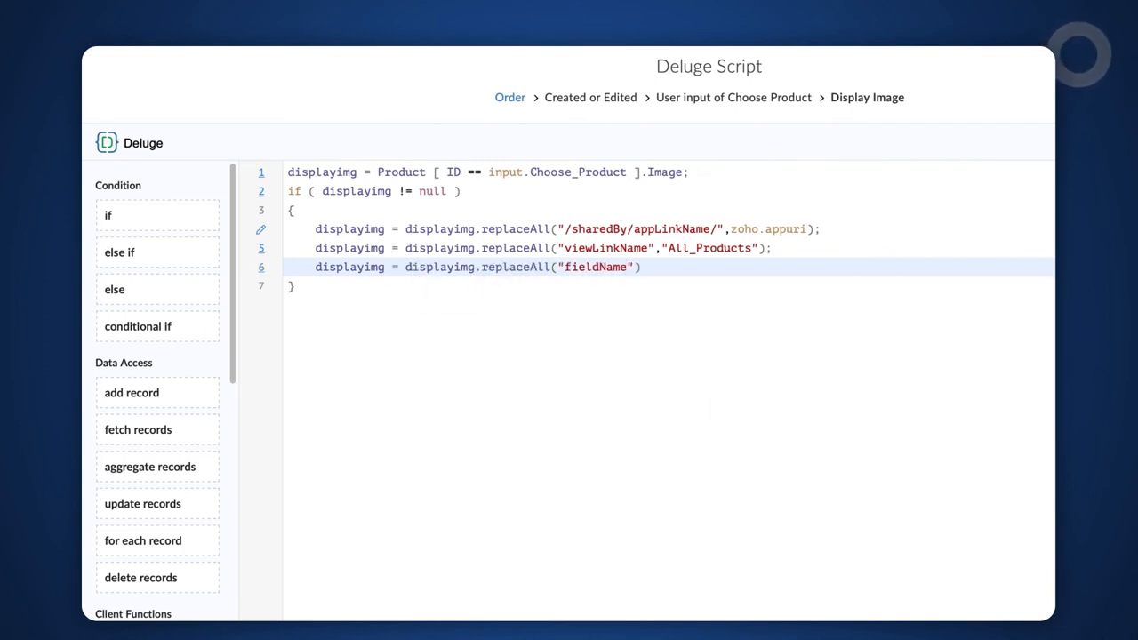
{"action": "type", "text": ",\"Image\");"}
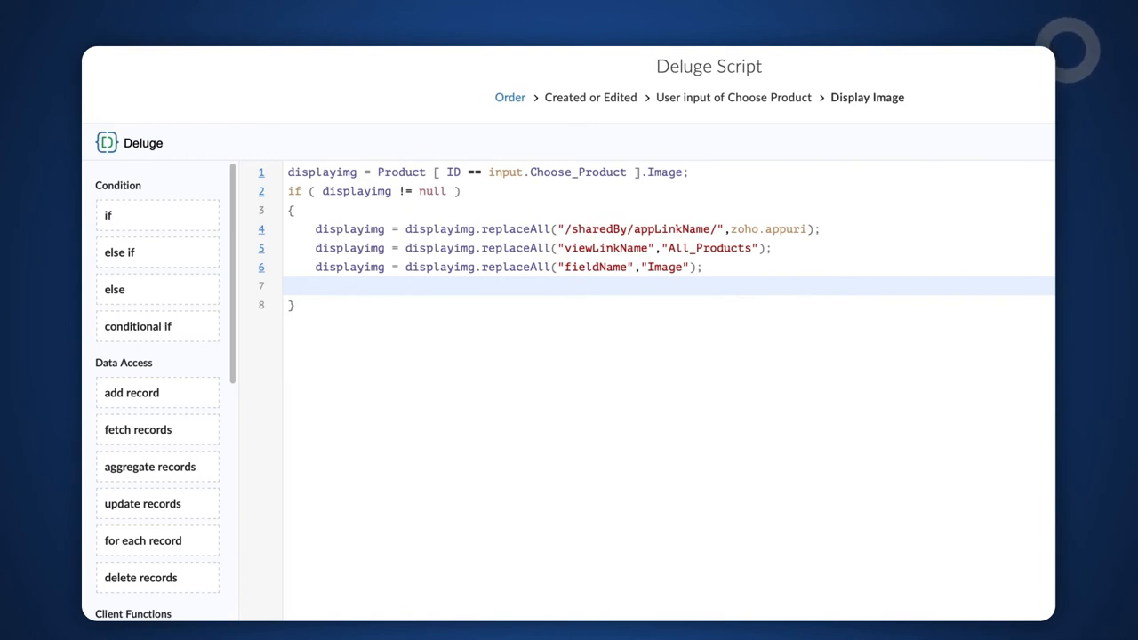
Write displayimg = displayimg.replaceAll("<img","<img height=200px width=200px"); on line 7.
{"action": "left_click", "coordinate": [314, 284]}
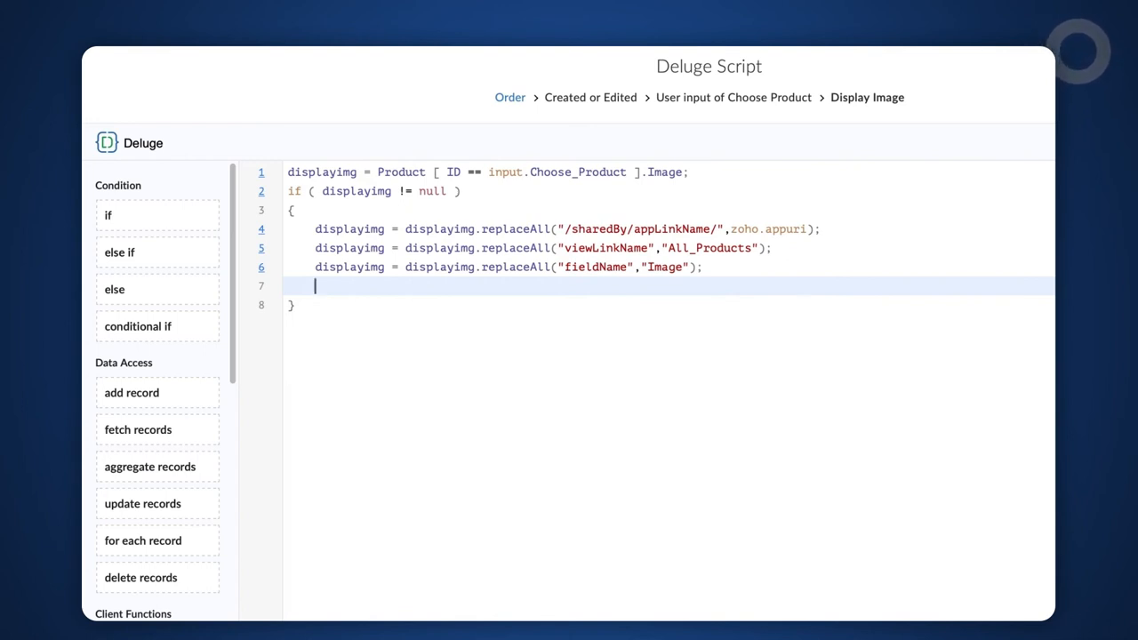
{"action": "type", "text": "displayimg"}
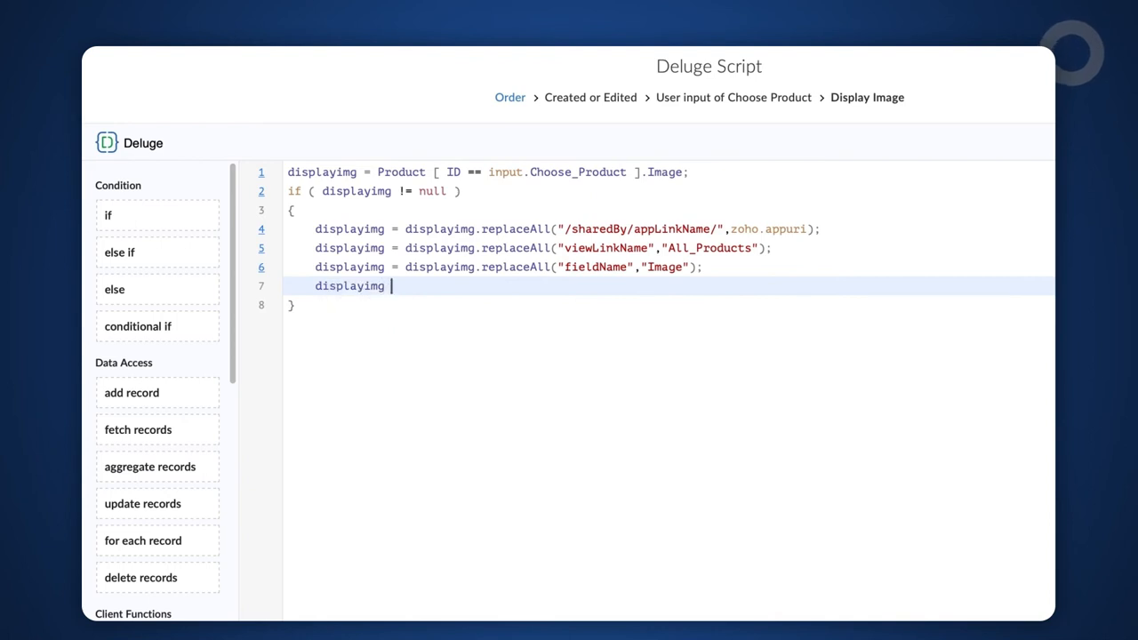
{"action": "type", "text": ".re"}
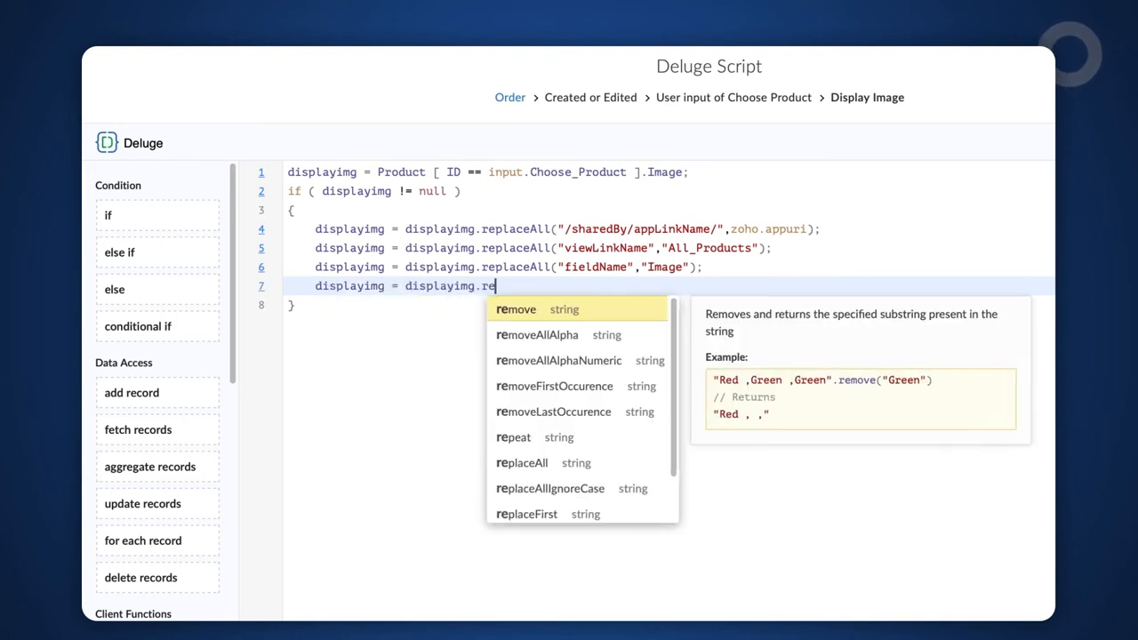
{"action": "type", "text": "replaceAll(\"<img\",\"<i"}
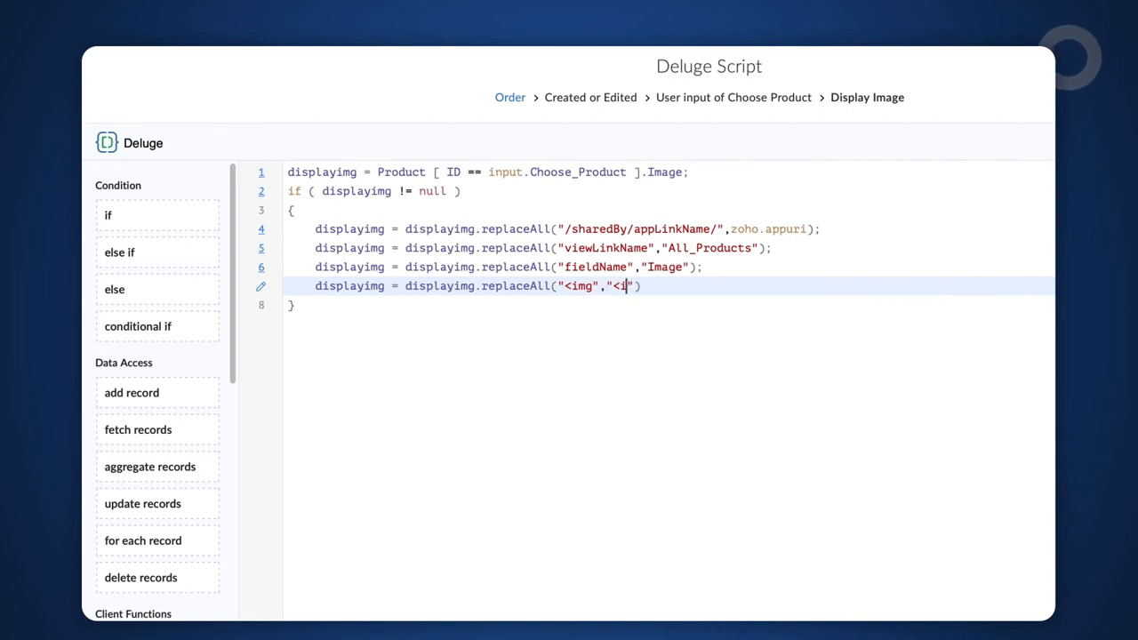
{"action": "type", "text": "mg height=200px width=200"}
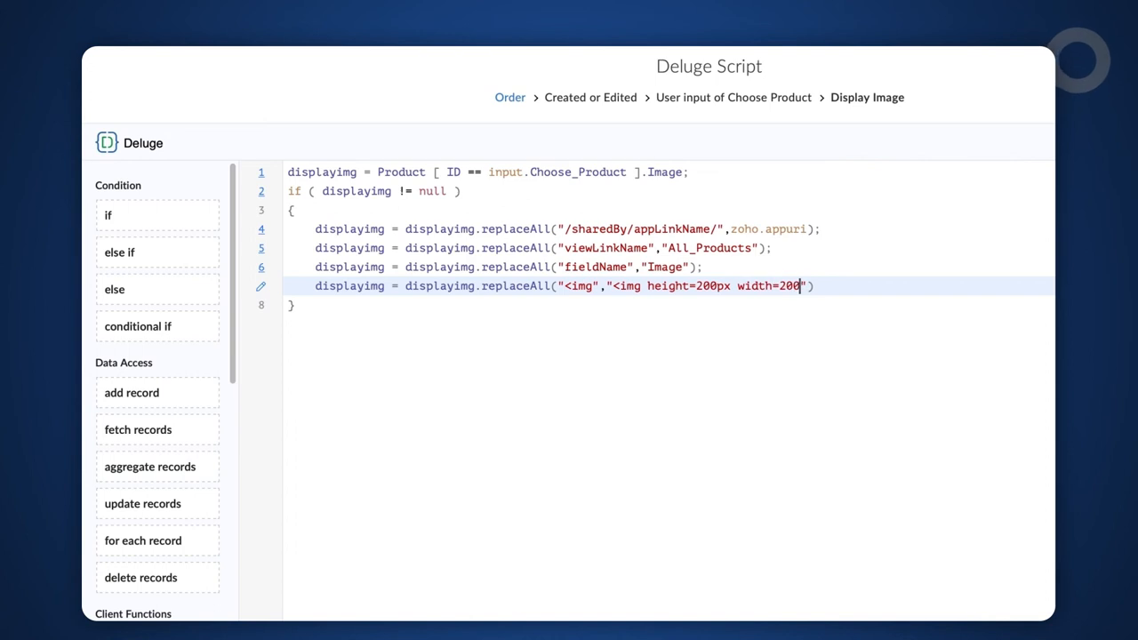
{"action": "type", "text": "px\");"}
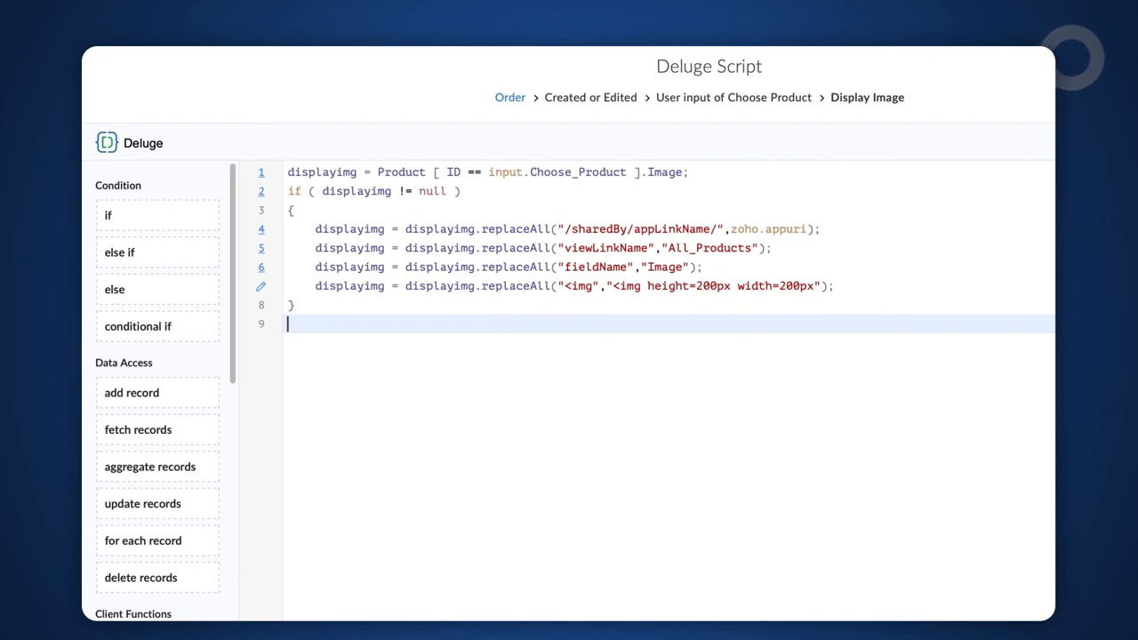
End the script with input.plain = displayimg; and save it with Update.
{"action": "type", "text": "input.plain"}
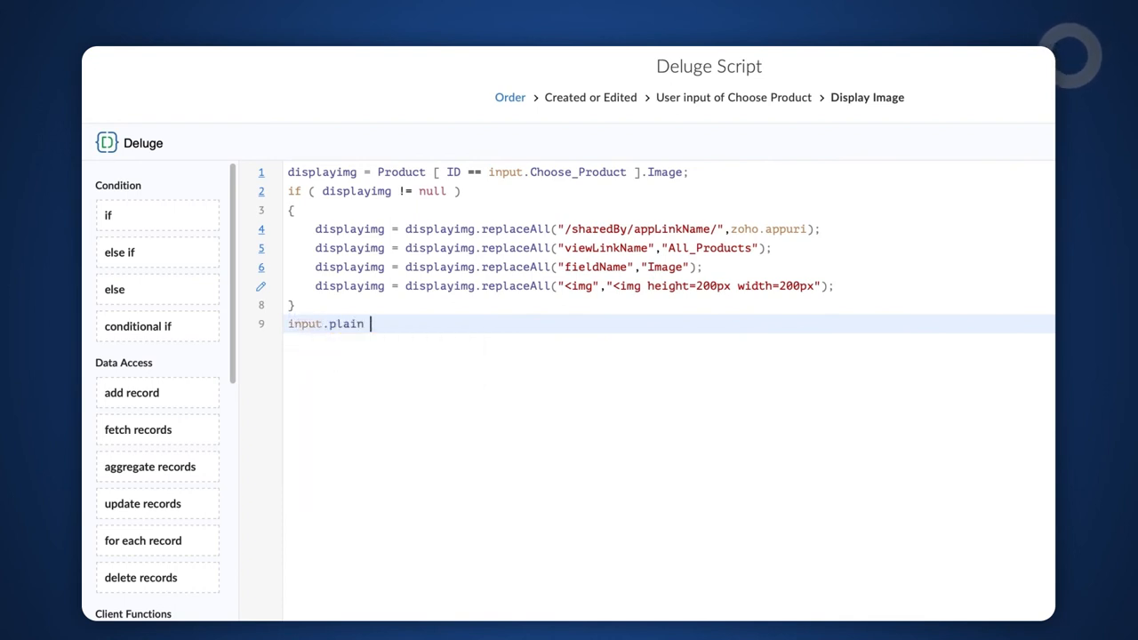
{"action": "type", "text": "= displayimg;"}
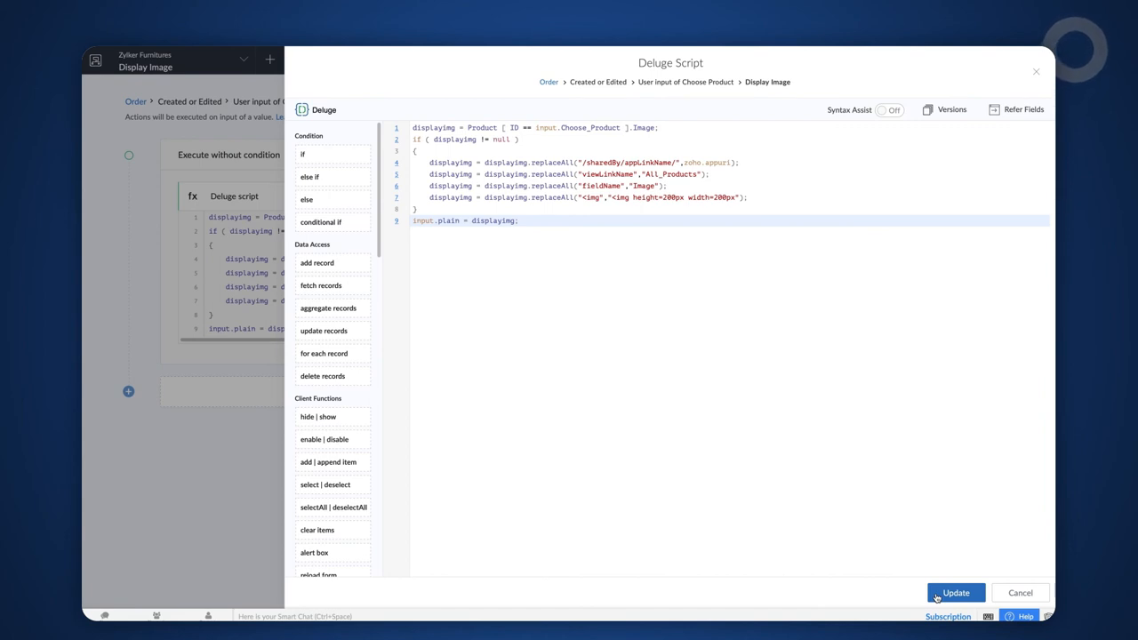
{"action": "left_click", "coordinate": [956, 594]}
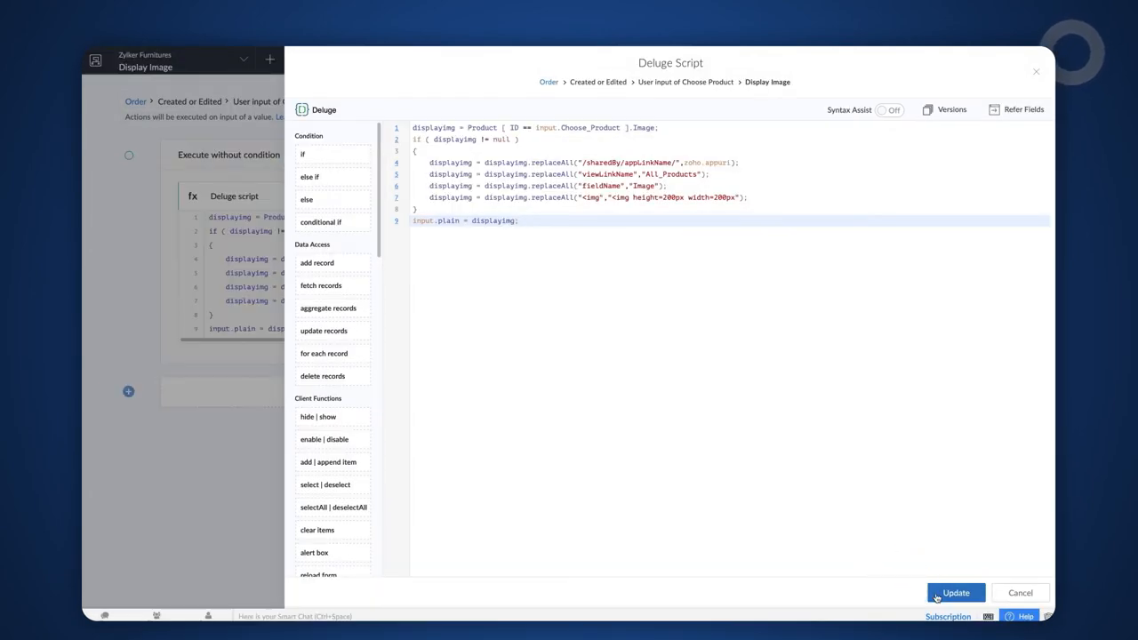
{"action": "left_click", "coordinate": [956, 593]}
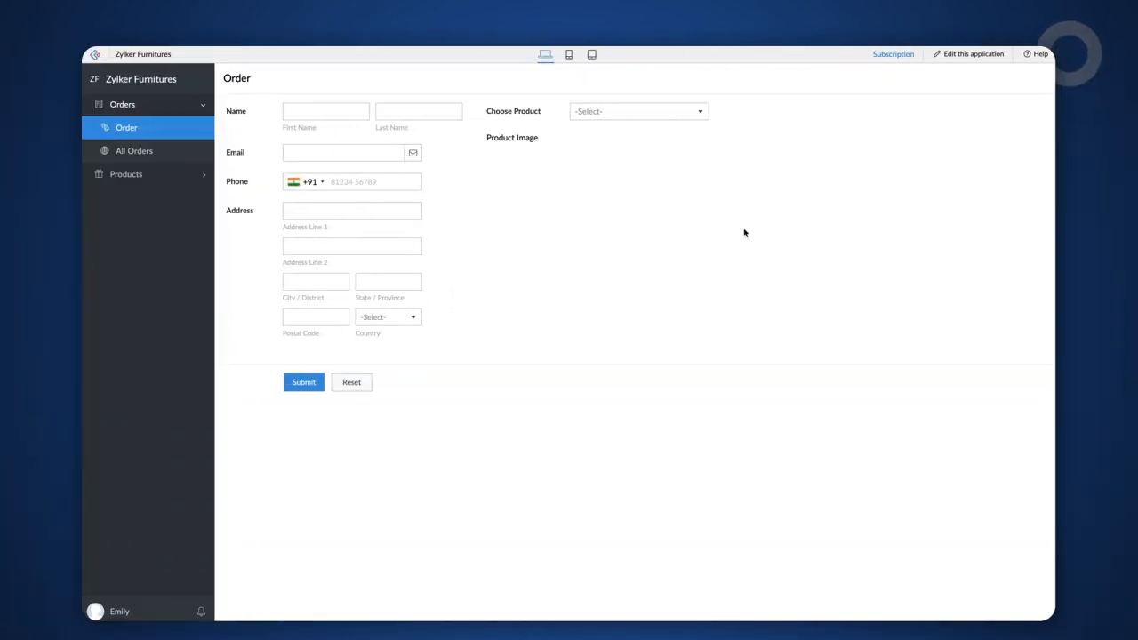
Choose Cupboard on the live Order form so its image appears under Product Image.
{"action": "left_click", "coordinate": [636, 110]}
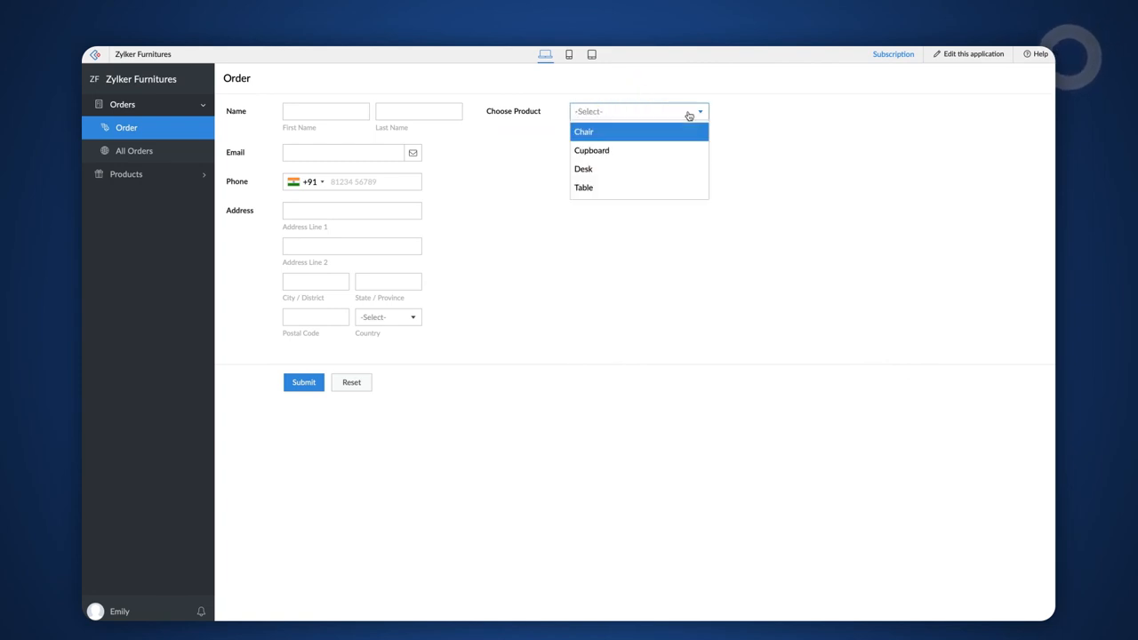
{"action": "left_click", "coordinate": [590, 149]}
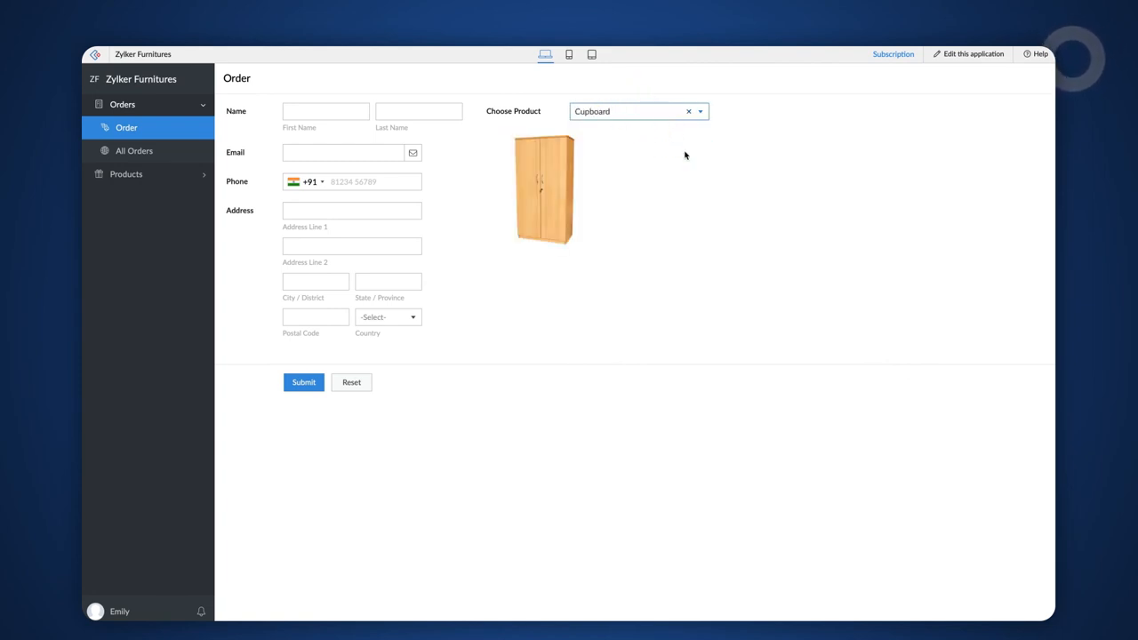
{"action": "left_click", "coordinate": [638, 111]}
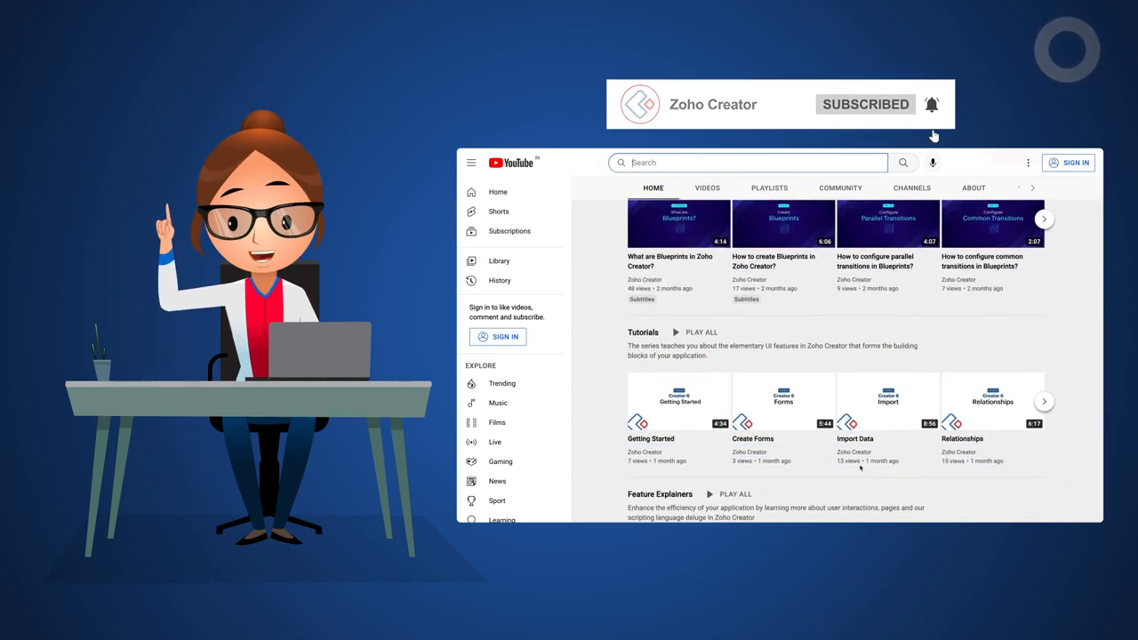
{"action": "scroll", "scroll_direction": "down", "scroll_amount": 3}
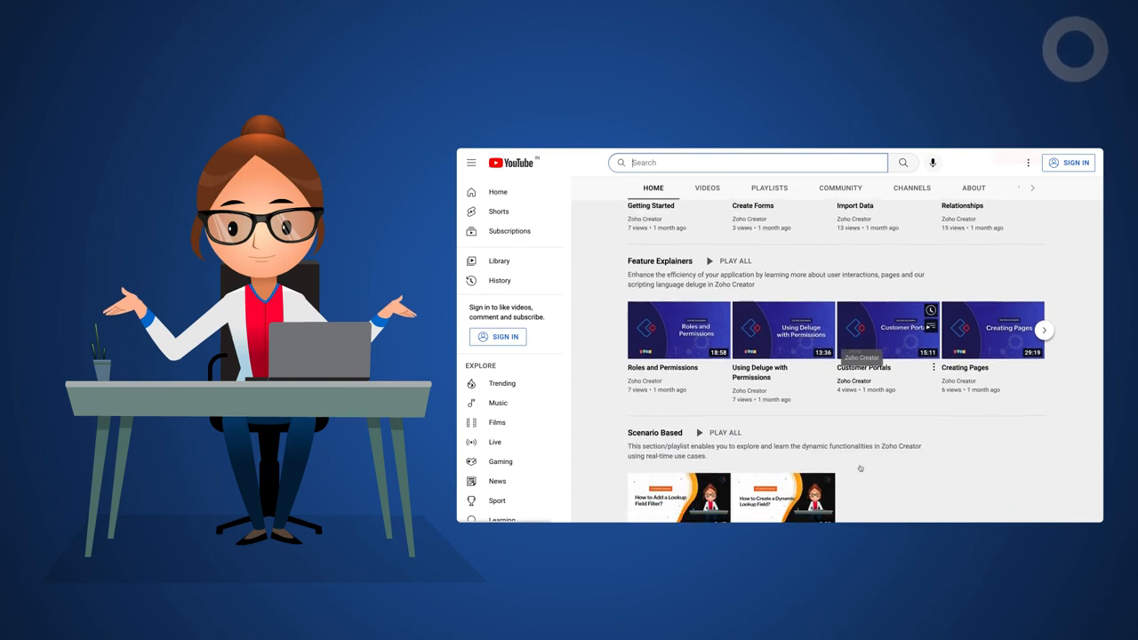